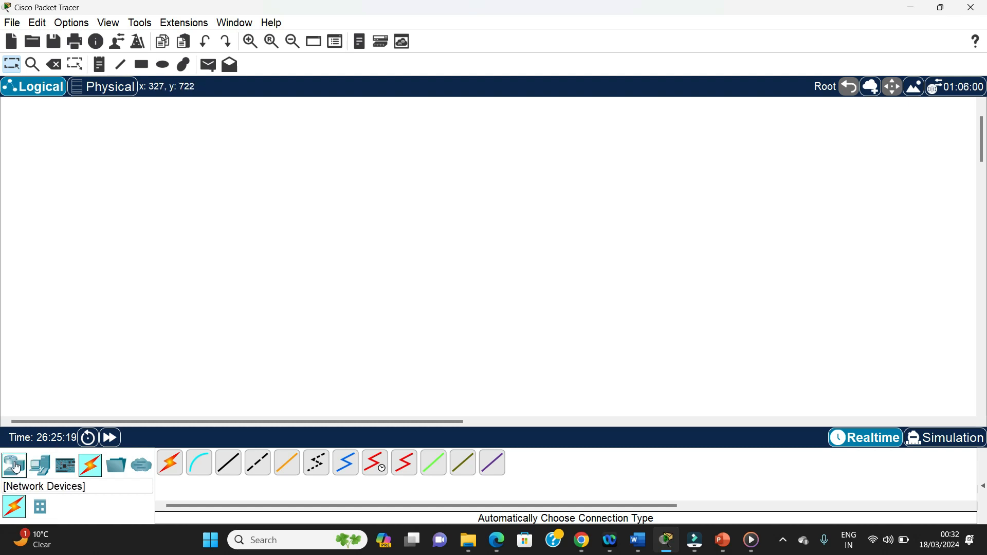
Step: Place an AccessPoint-PT and PC7 on the workspace from the device categories
left_click(39, 465)
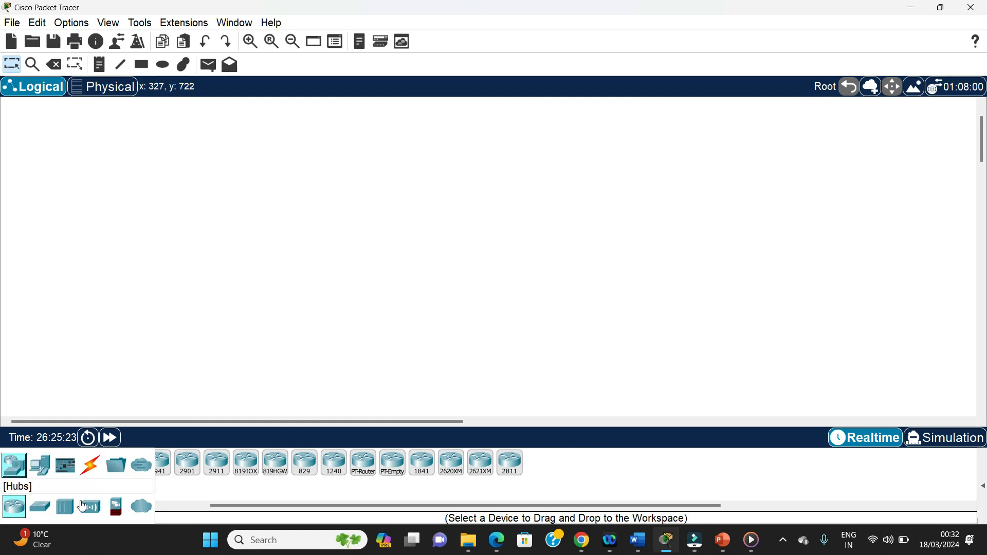
left_click(90, 507)
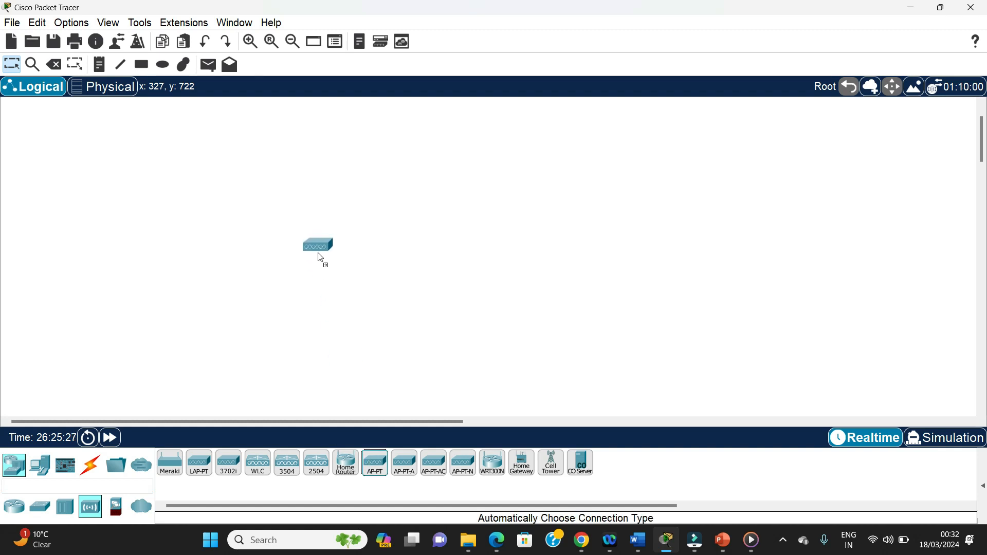
left_click(324, 245)
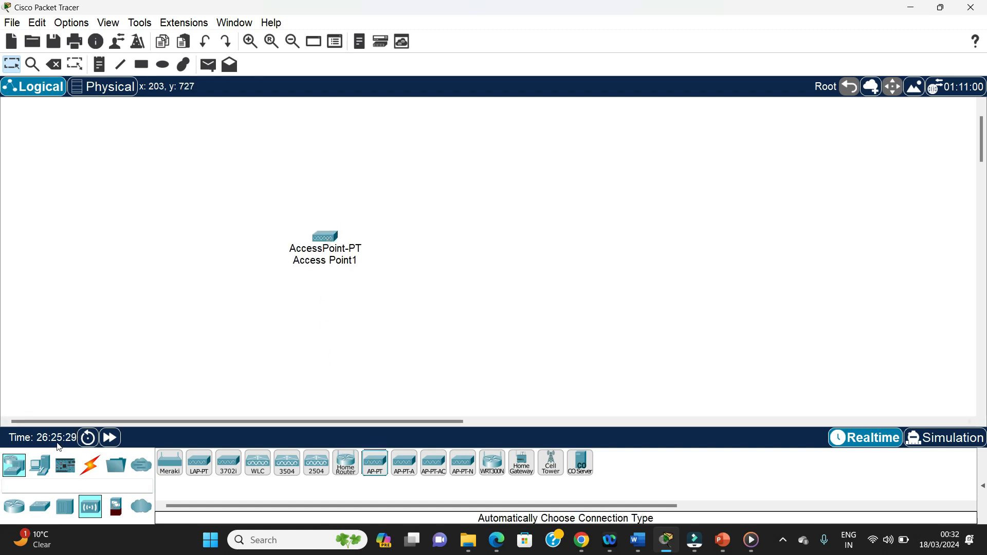
left_click(39, 465)
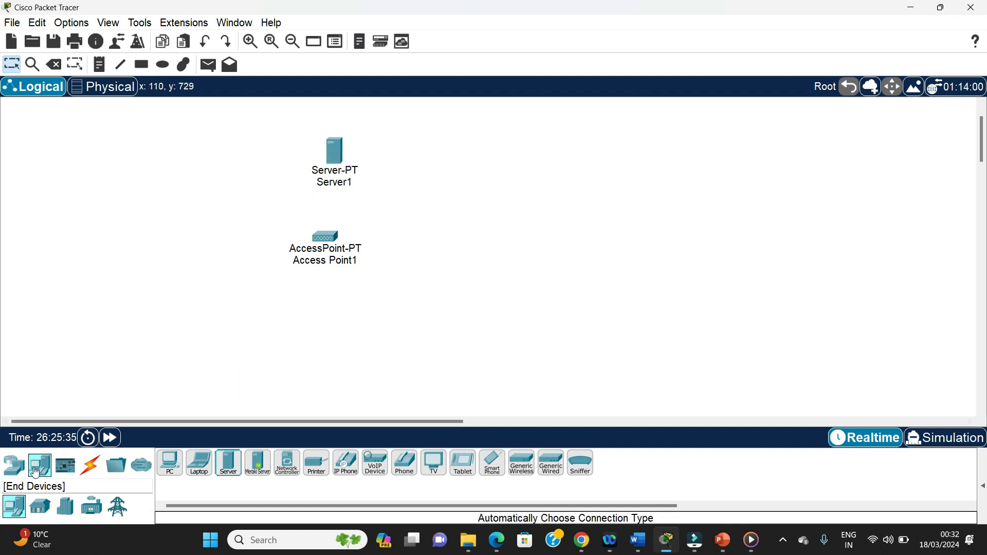
left_click(210, 315)
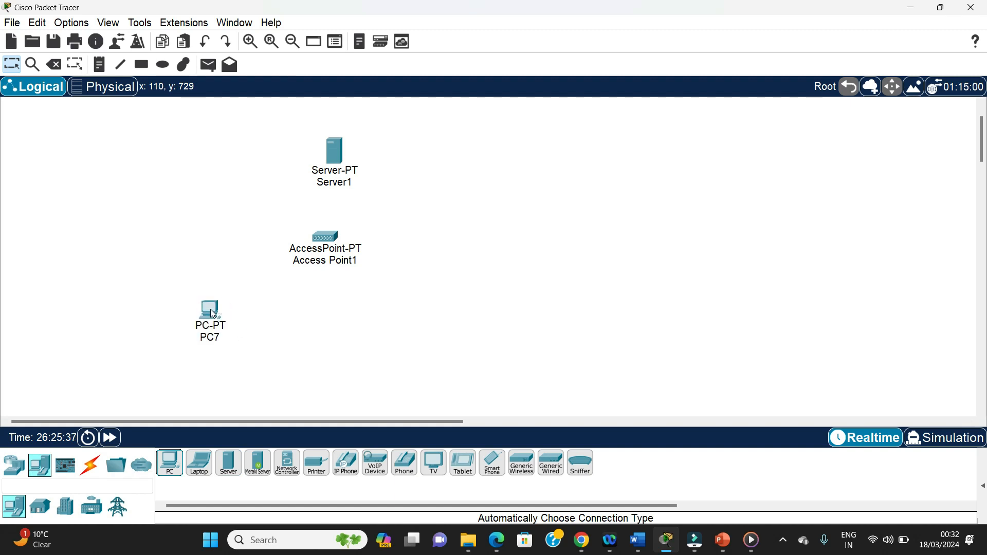
mouse_move(380, 361)
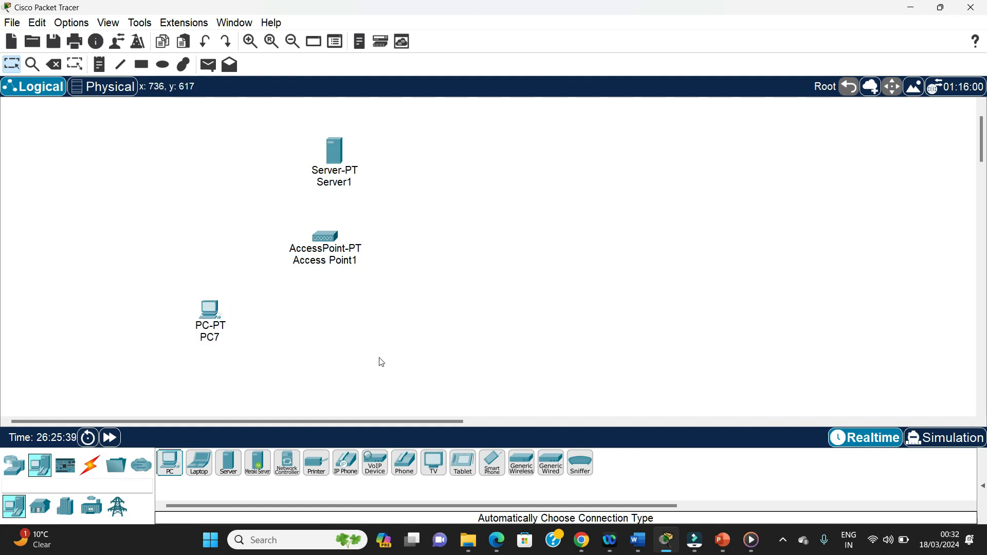
mouse_move(461, 462)
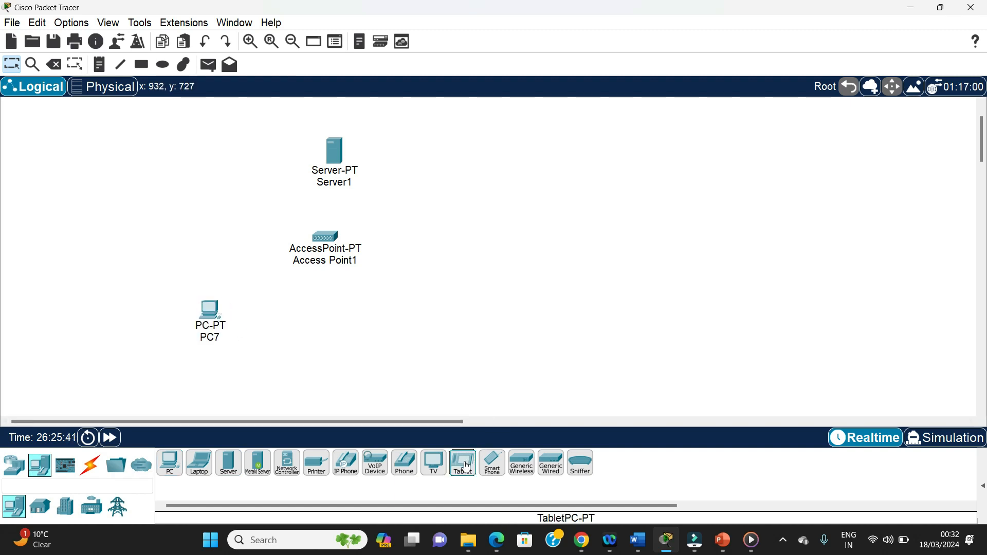
Step: Add a Tablet (Tablet PC3) that associates wirelessly with Access Point1
left_click(455, 338)
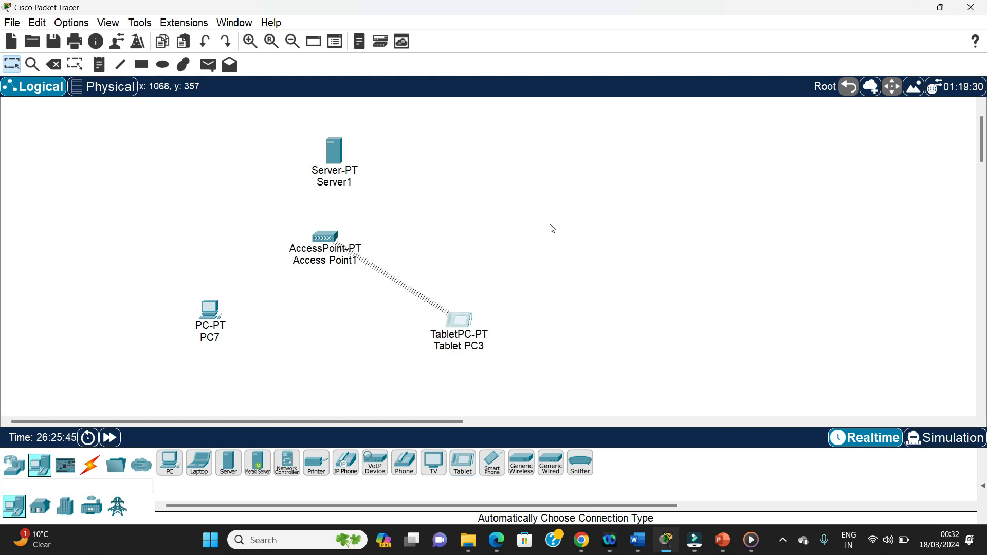
mouse_move(474, 299)
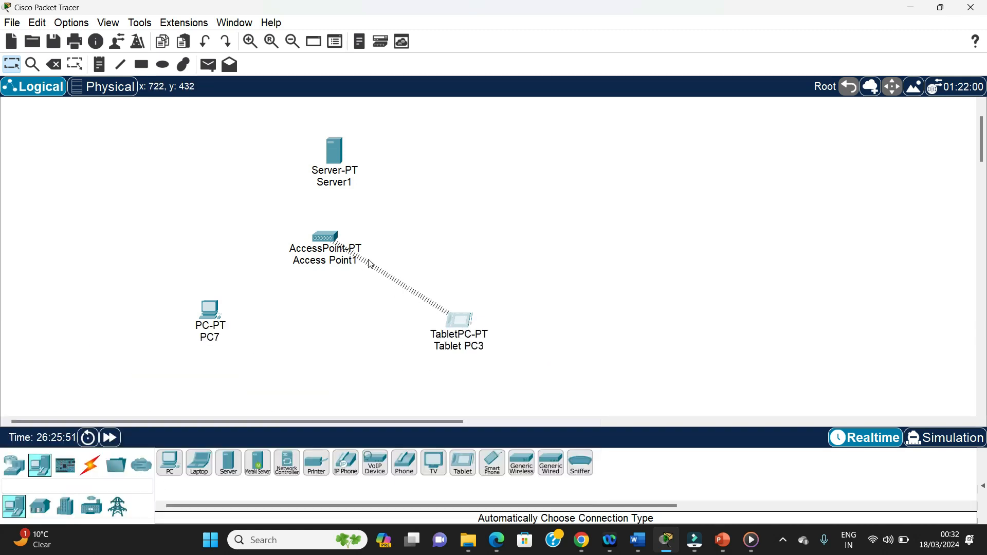
mouse_move(449, 315)
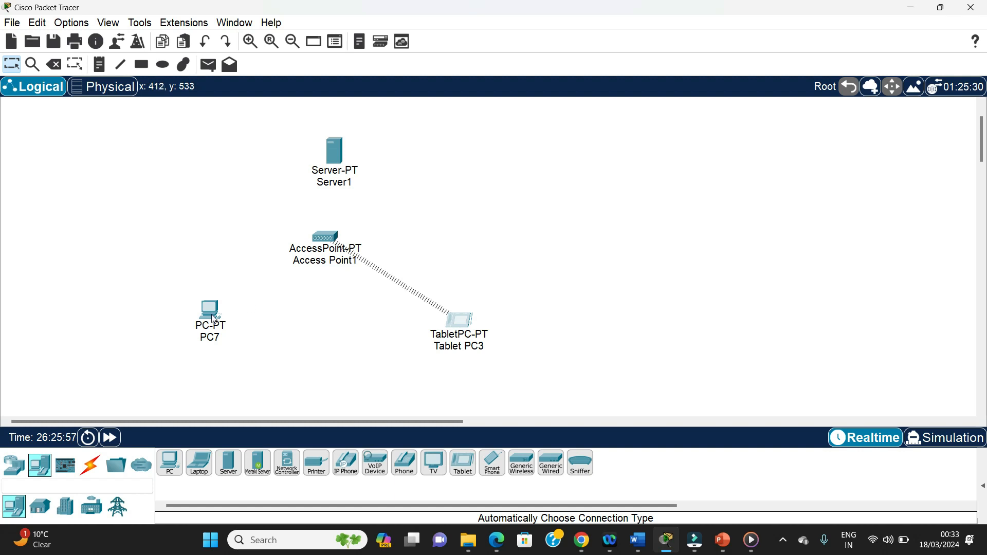
mouse_move(185, 326)
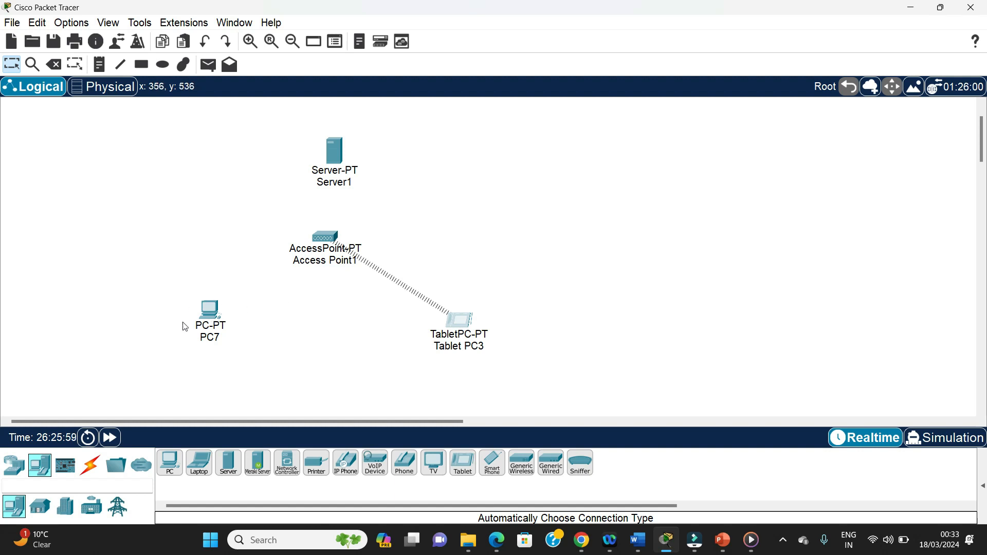
mouse_move(191, 321)
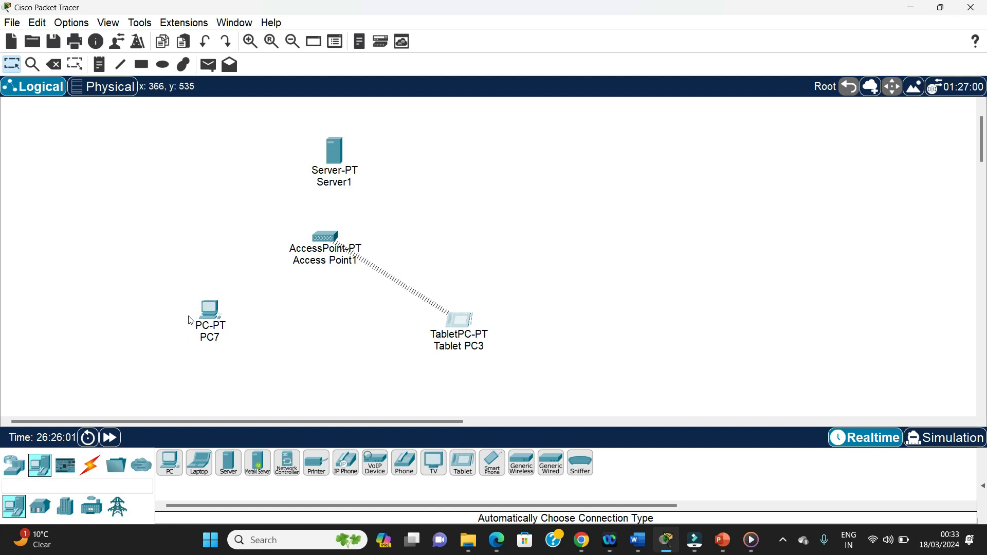
mouse_move(214, 290)
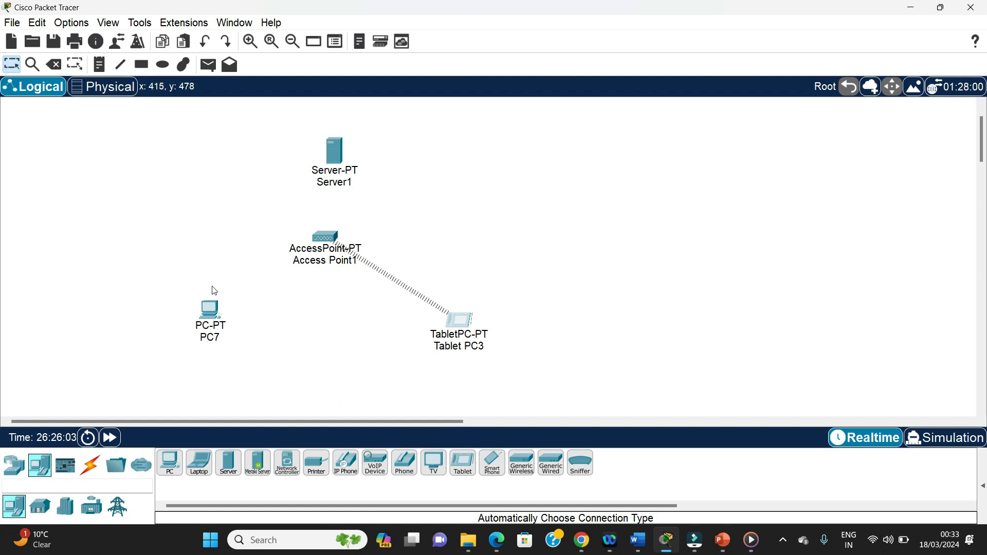
mouse_move(209, 308)
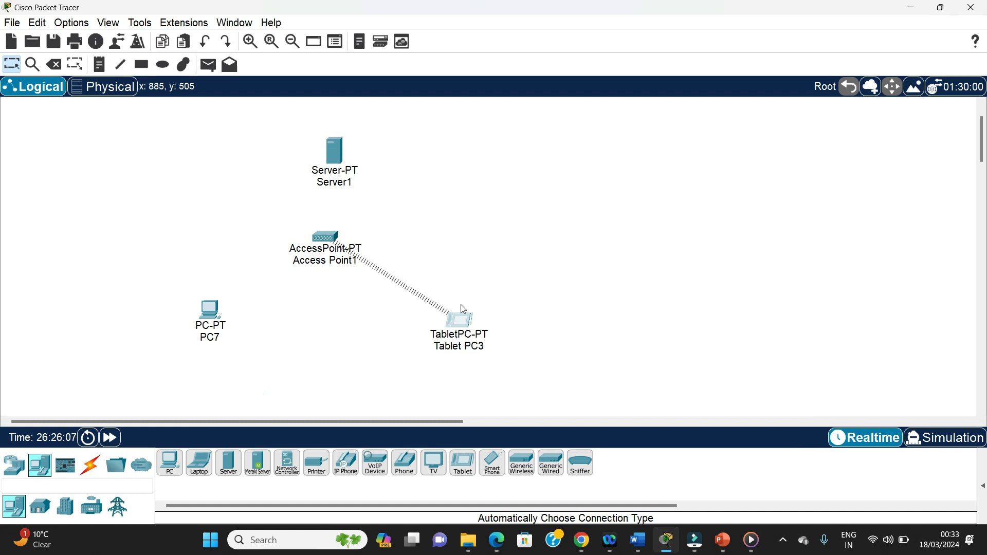
mouse_move(502, 315)
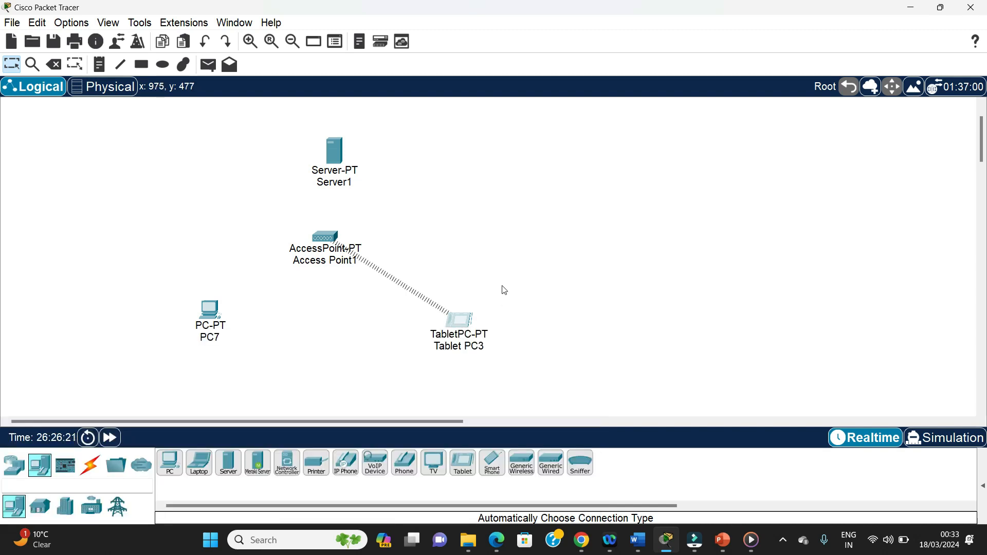
mouse_move(379, 209)
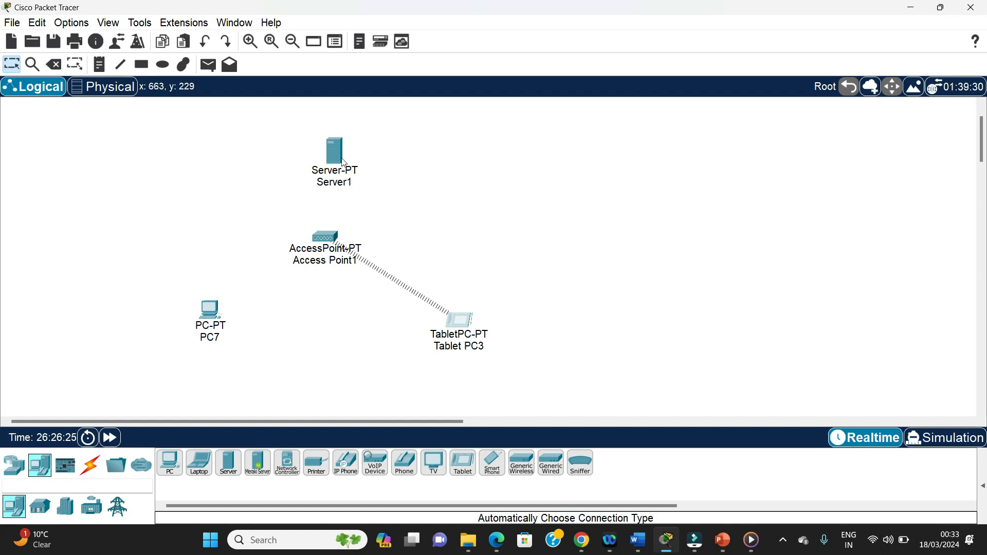
mouse_move(527, 349)
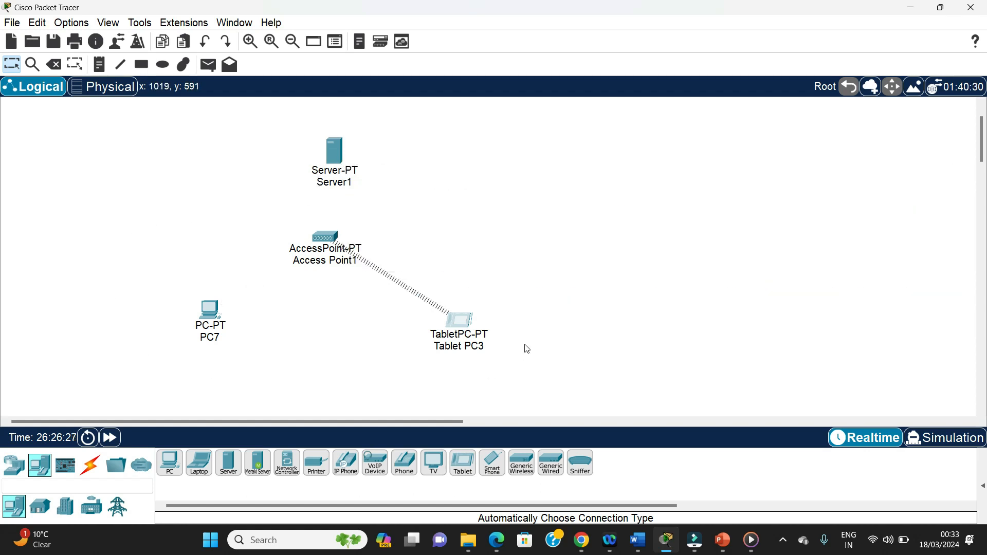
mouse_move(221, 373)
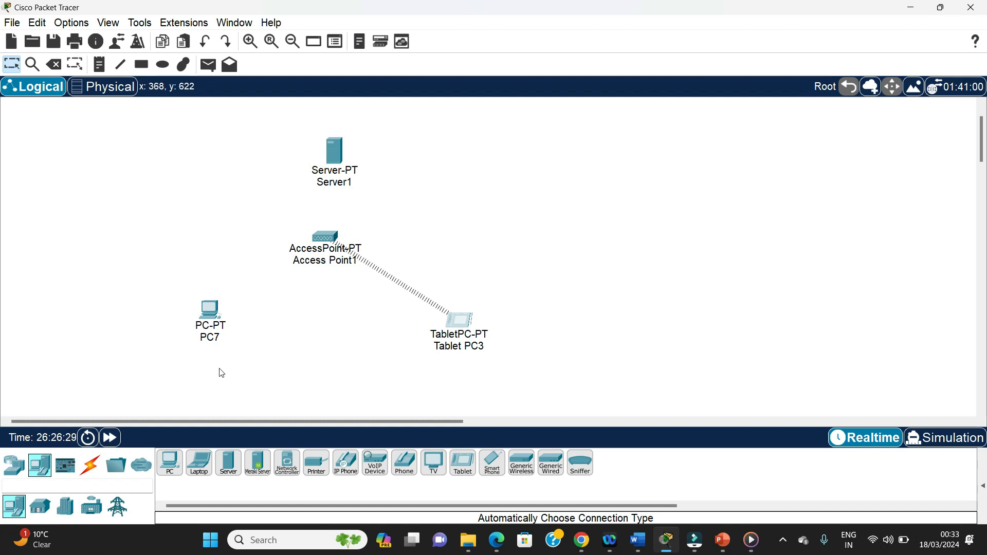
mouse_move(451, 217)
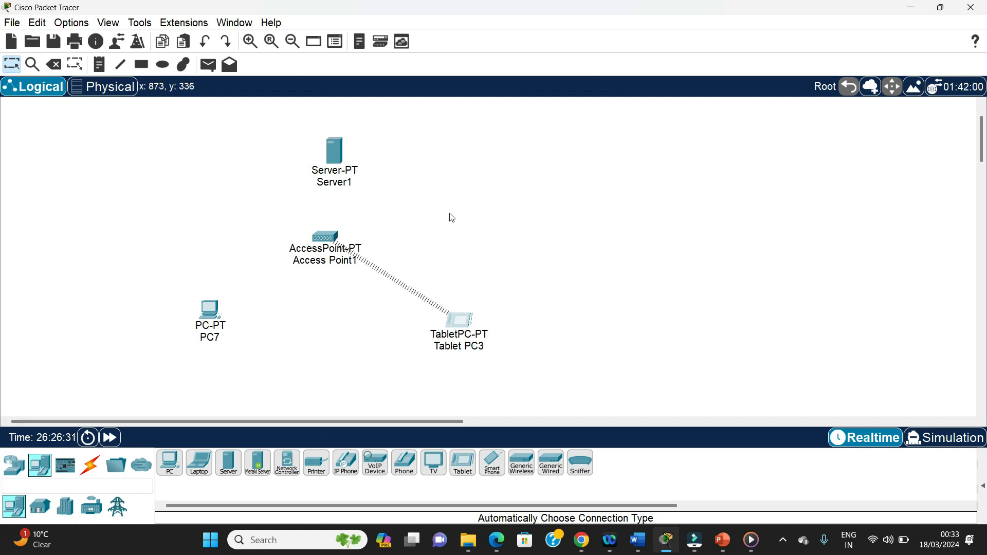
mouse_move(333, 148)
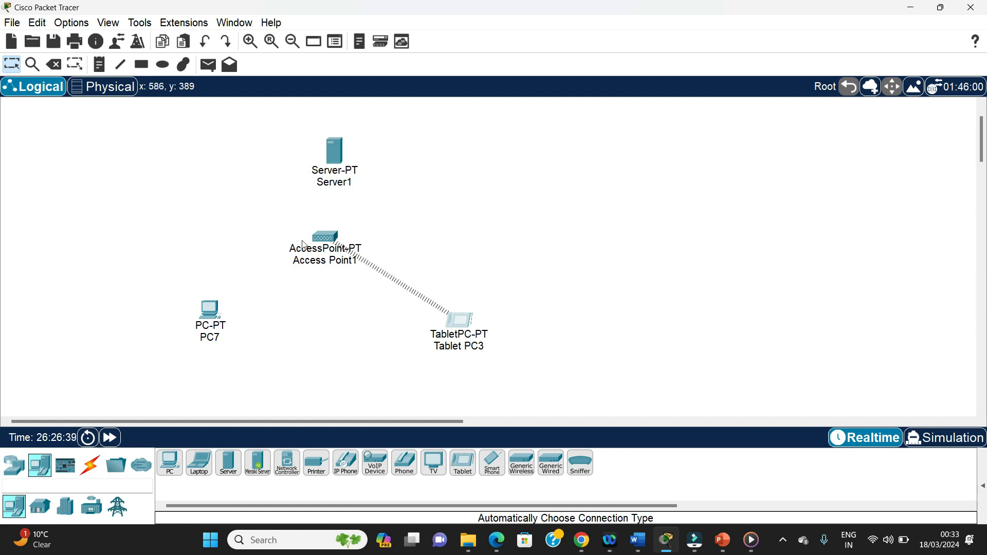
mouse_move(210, 313)
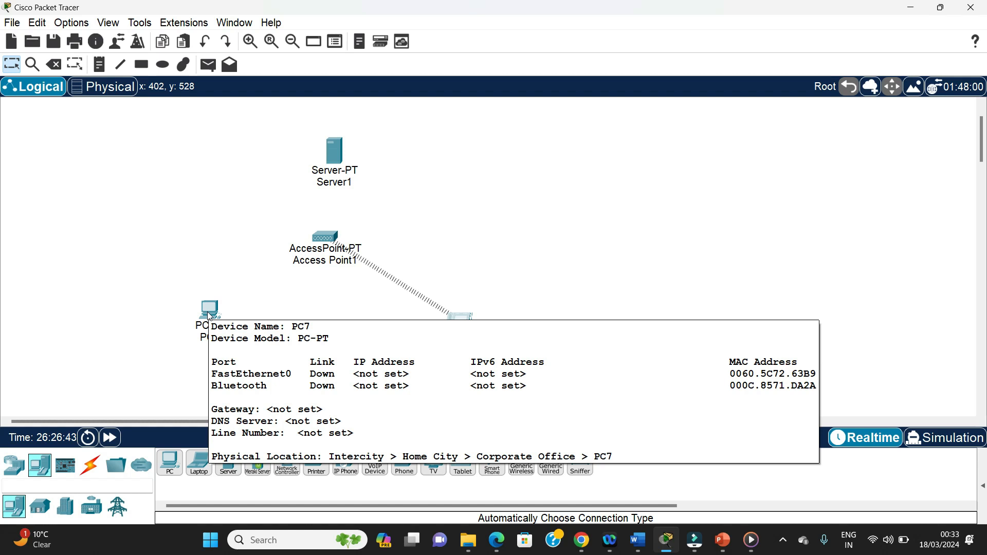
mouse_move(194, 183)
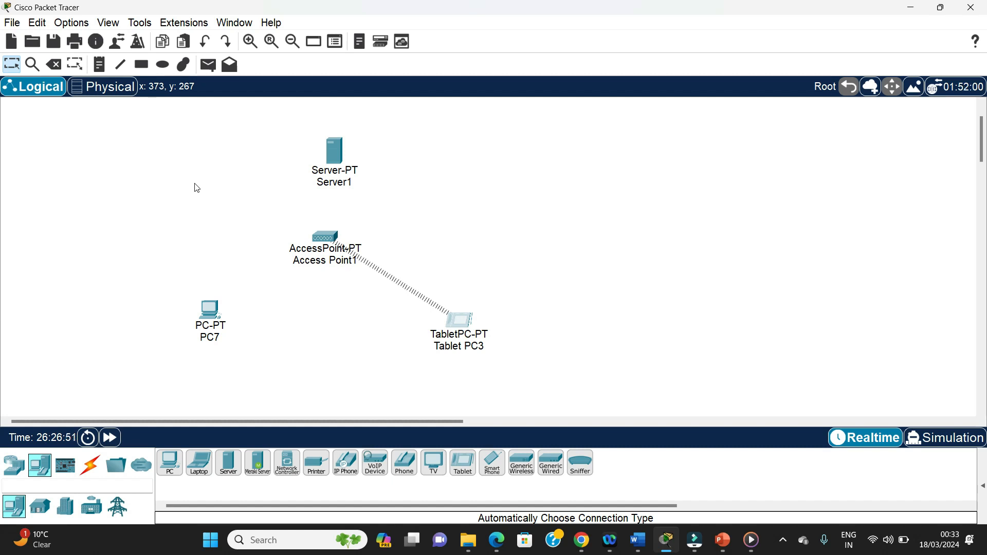
Step: Set PC7's FastEthernet0 interface to obtain its IPv4 address by DHCP
double_click(210, 309)
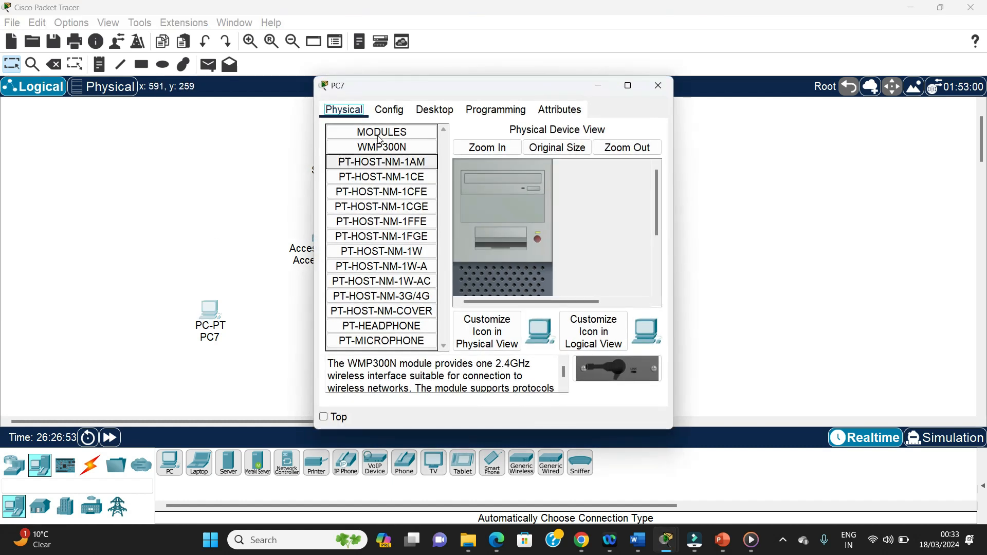
left_click(434, 109)
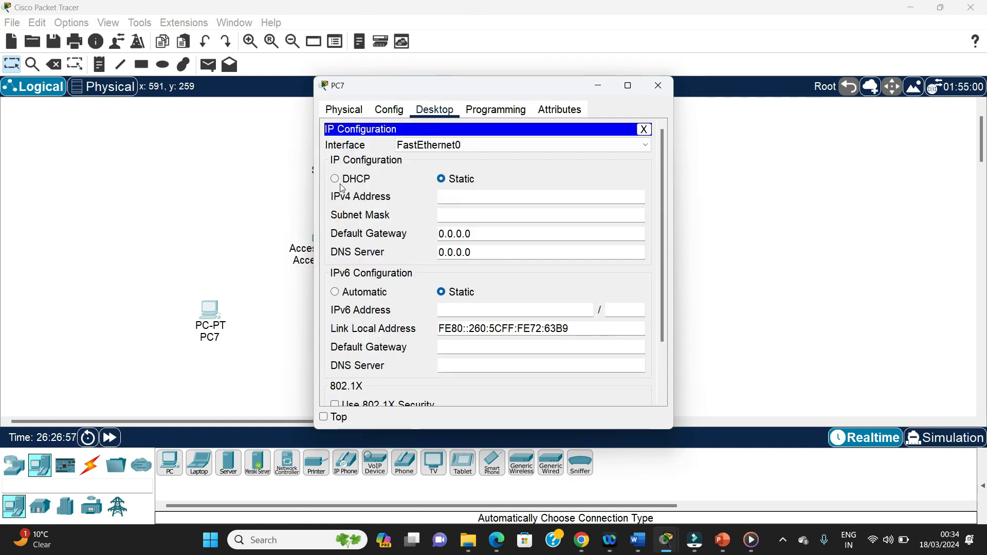
left_click(336, 179)
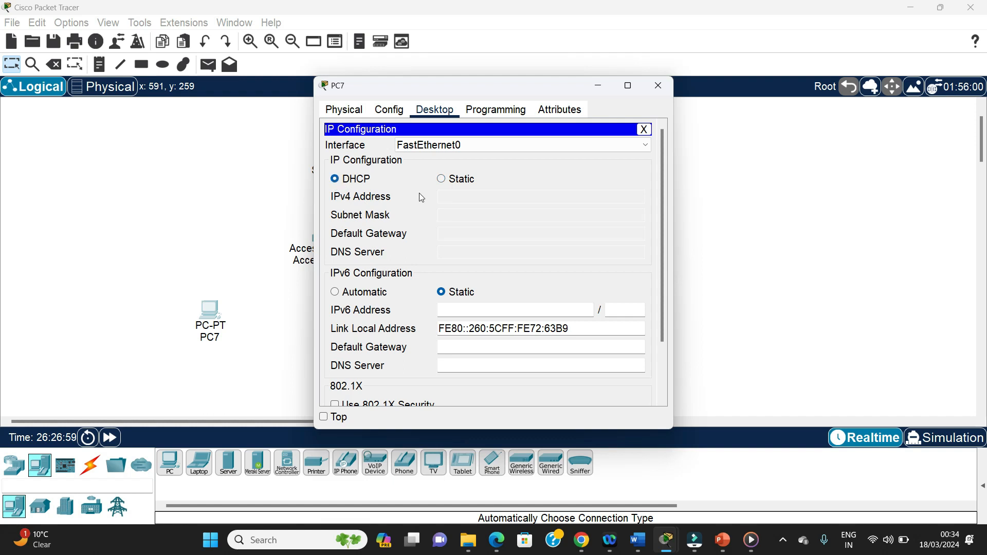
mouse_move(656, 110)
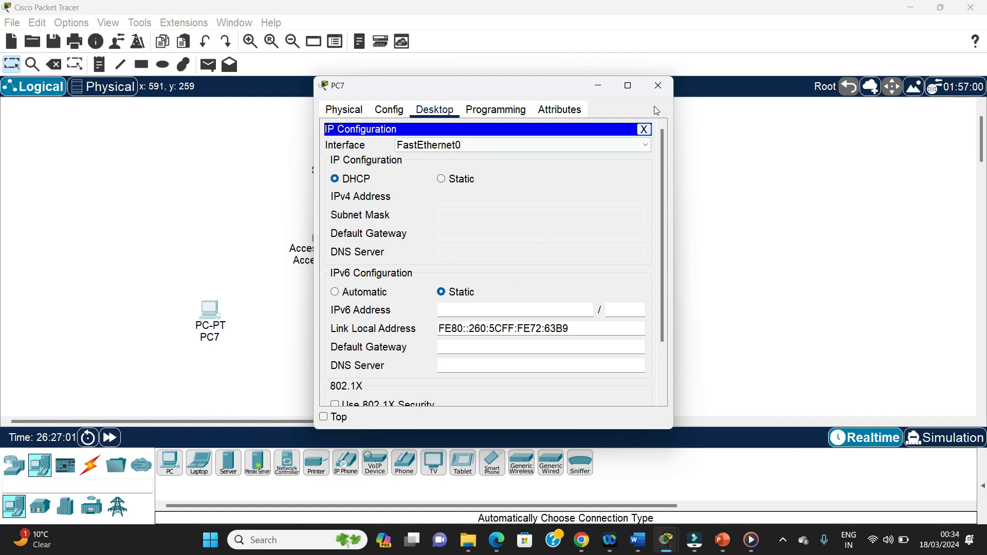
left_click(659, 86)
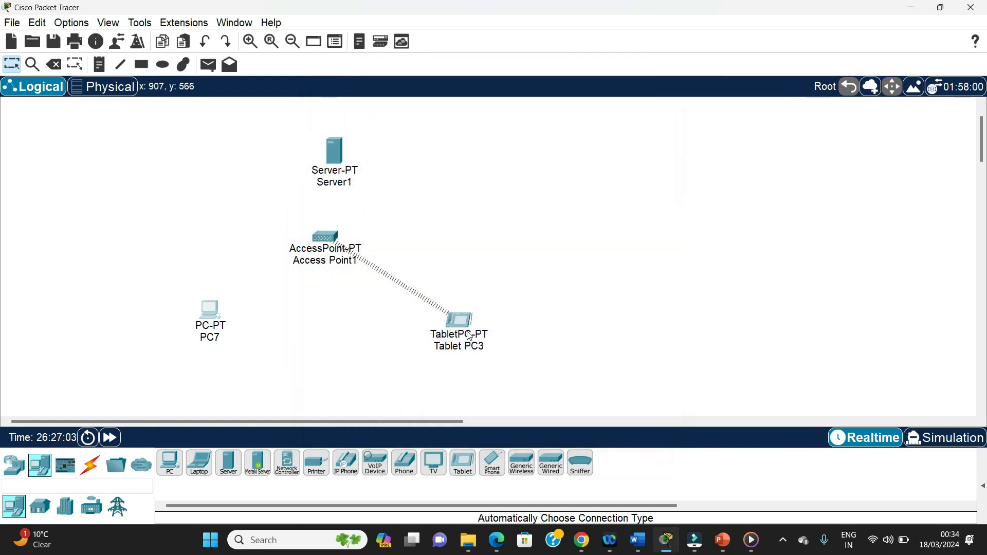
mouse_move(427, 264)
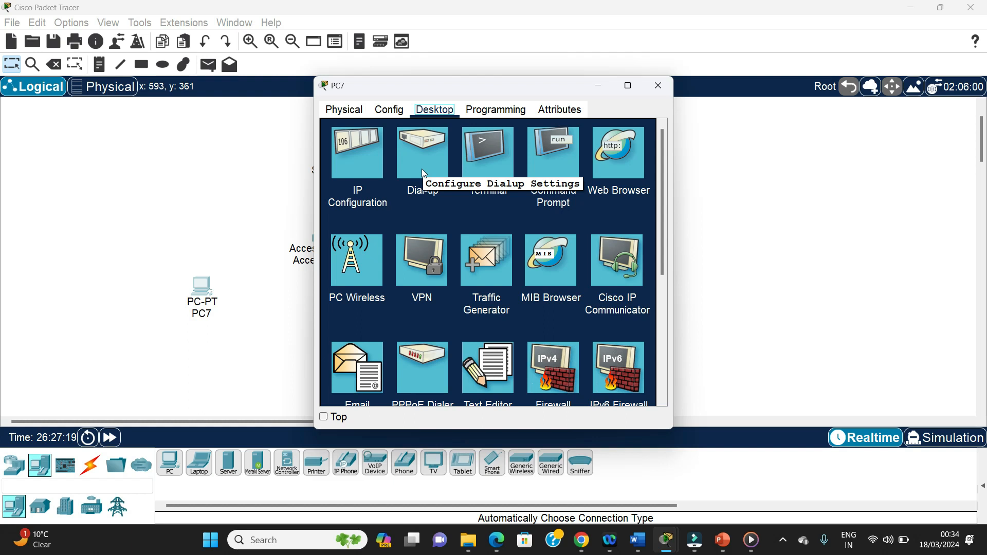
mouse_move(357, 260)
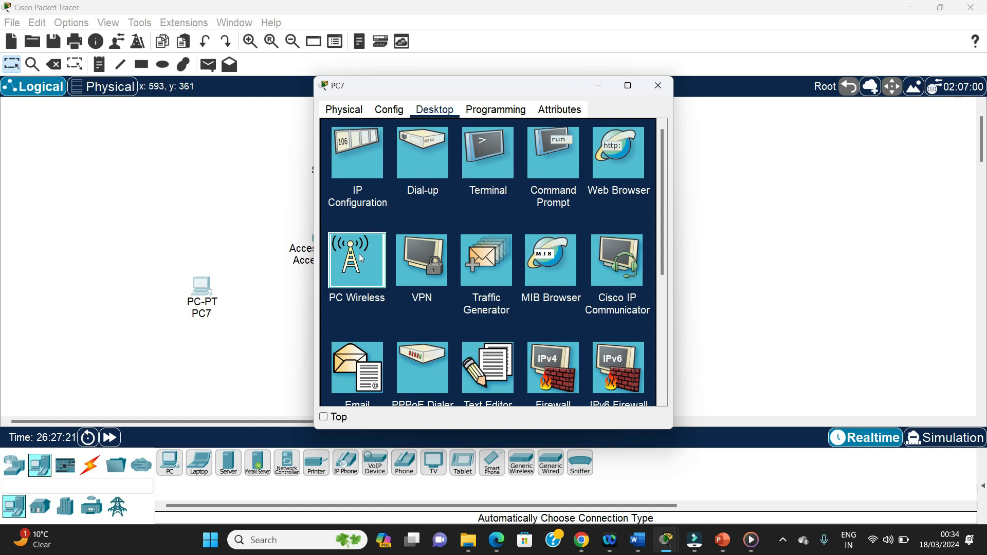
Step: Attempt PC Wireless on PC7, dismiss the missing-interface error and view its hardware modules
left_click(357, 260)
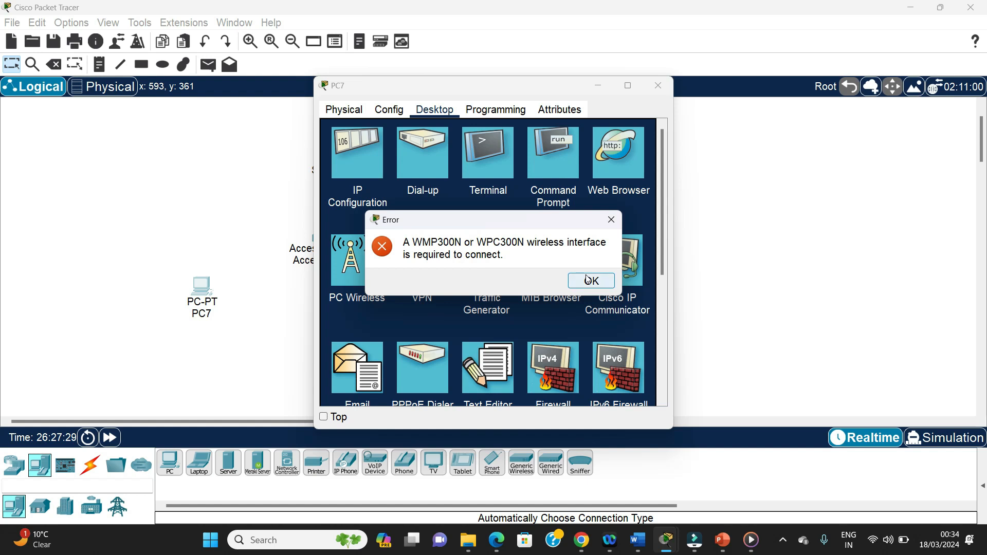
left_click(591, 280)
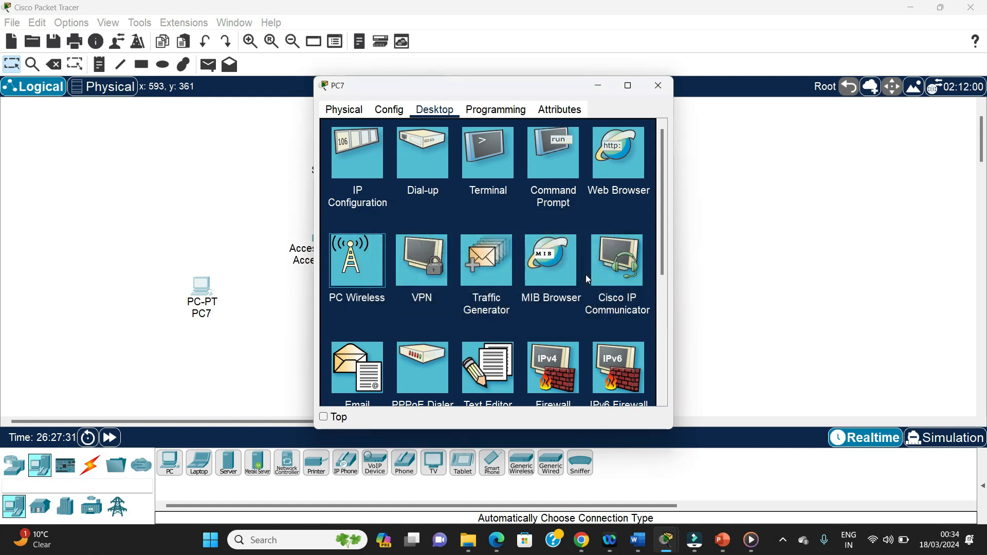
left_click(344, 109)
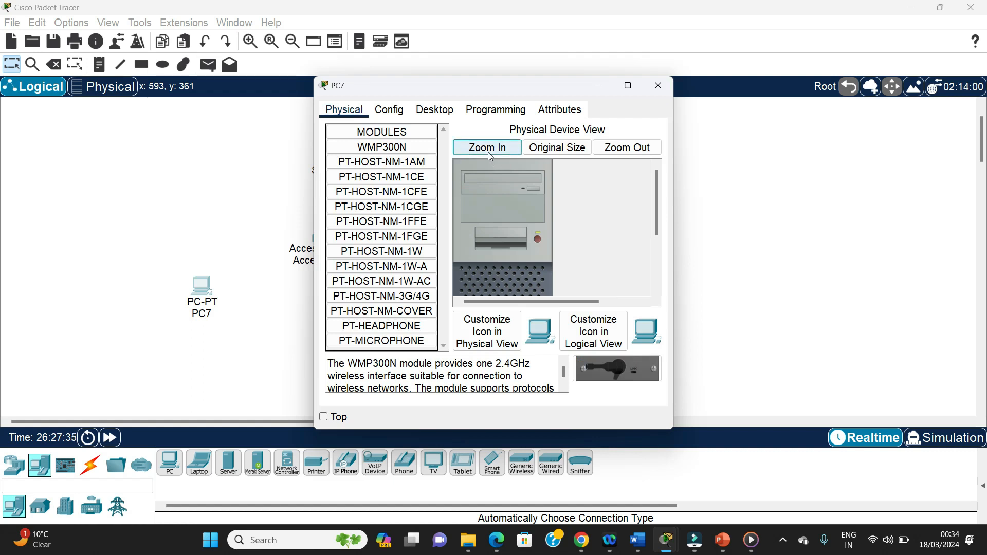
Step: Remove PC7's Ethernet card and install the WMP300N wireless module
left_click(486, 147)
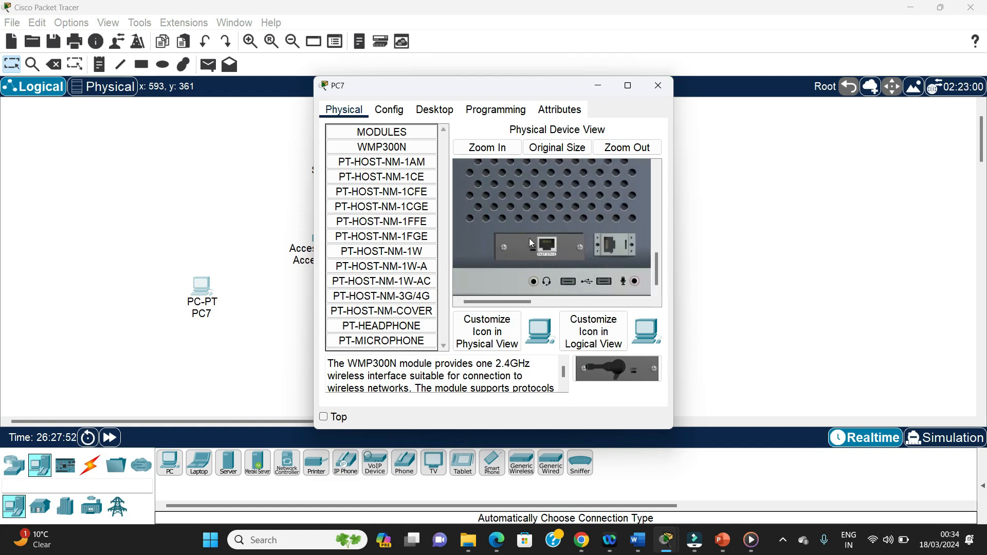
left_click(381, 147)
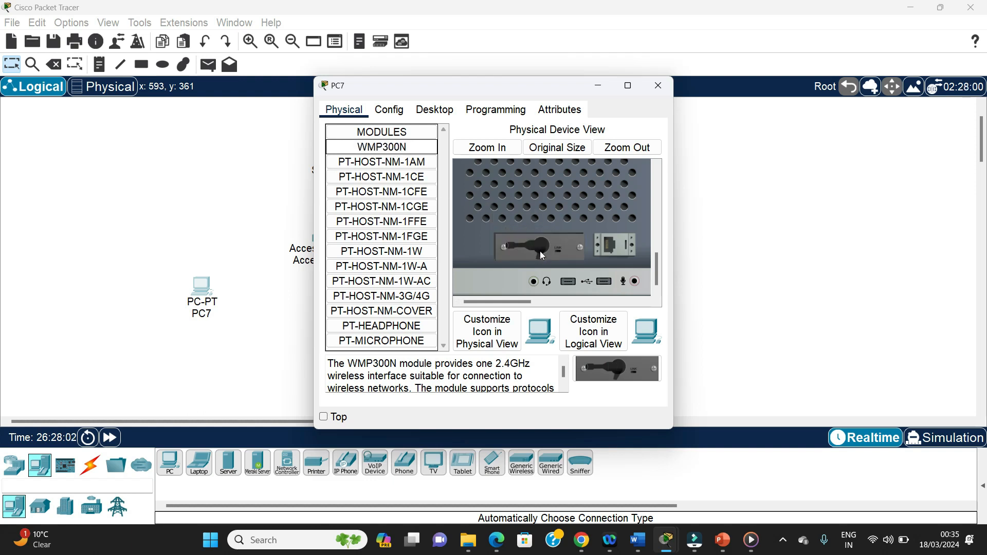
scroll("up", 3)
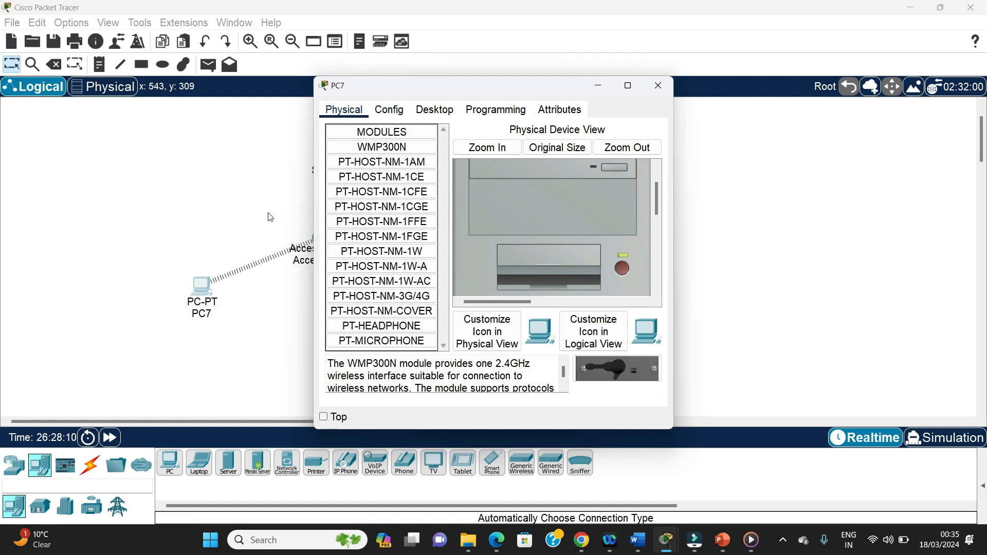
mouse_move(569, 95)
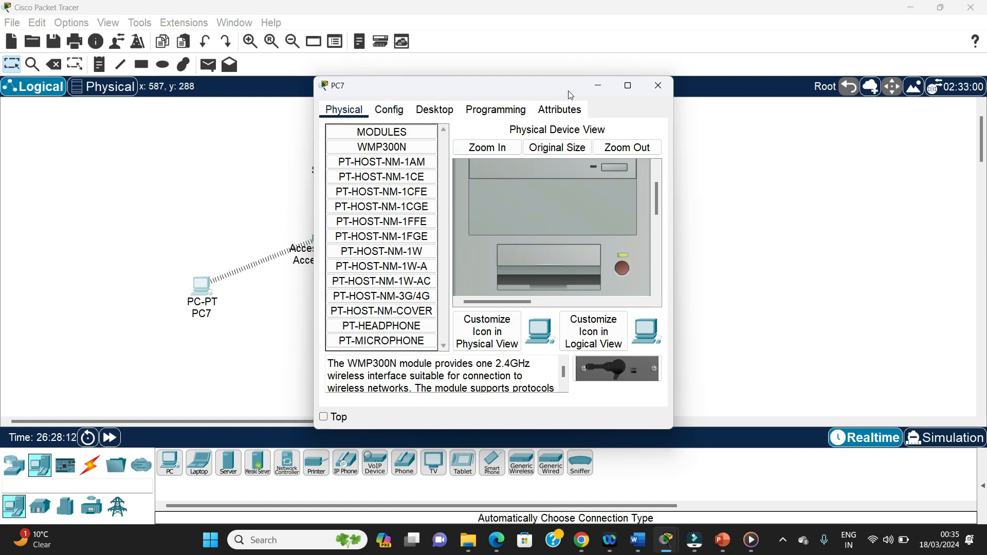
mouse_move(282, 282)
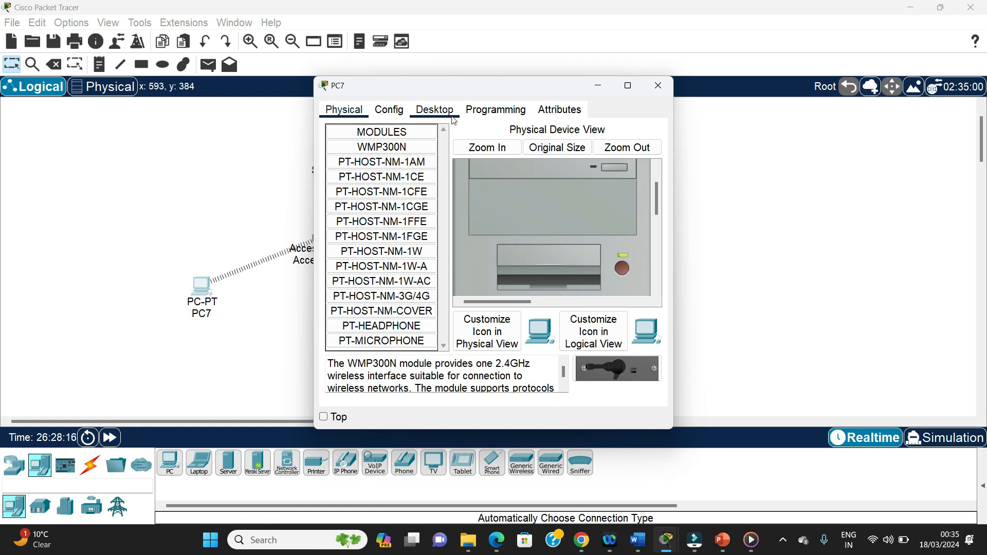
Step: Set PC7's Wireless0 interface to DHCP, getting self-assigned 169.254.125.45
left_click(433, 109)
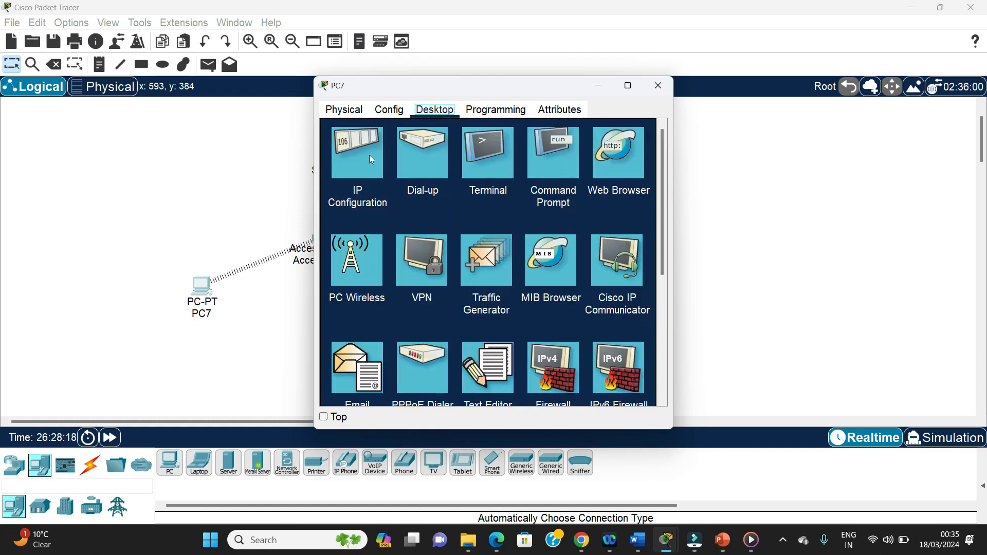
left_click(357, 151)
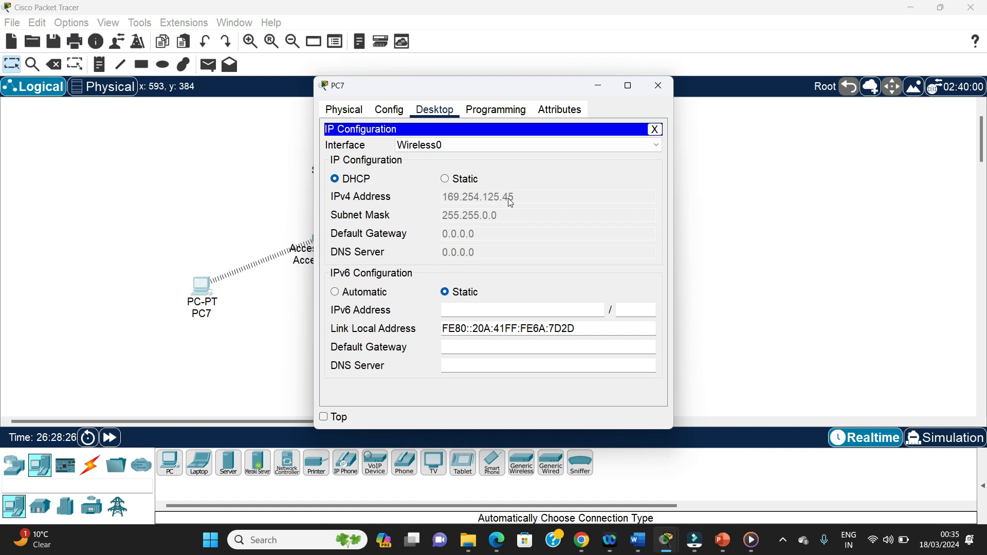
mouse_move(497, 192)
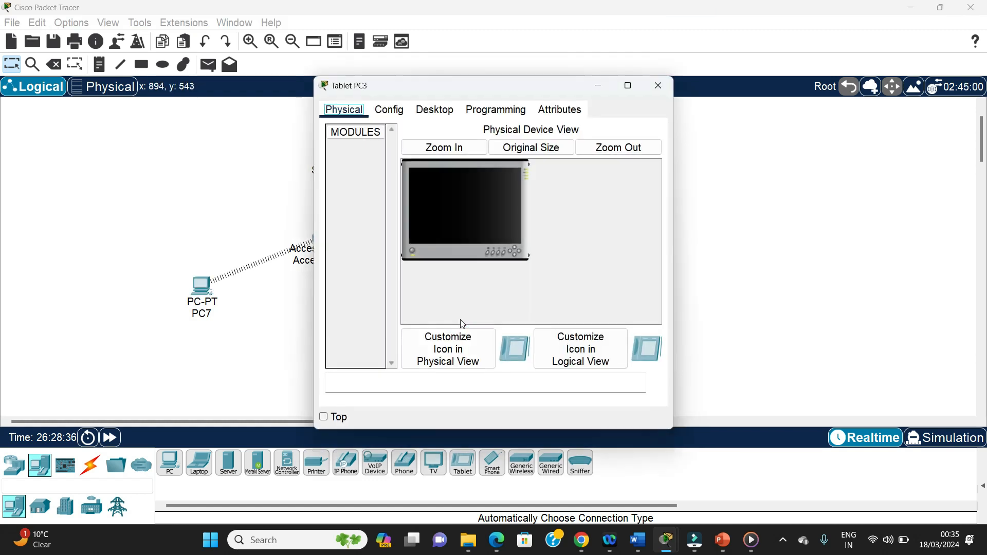
Step: Set Tablet PC3's wireless interface to DHCP (169.254.20.183) and close its window
left_click(434, 109)
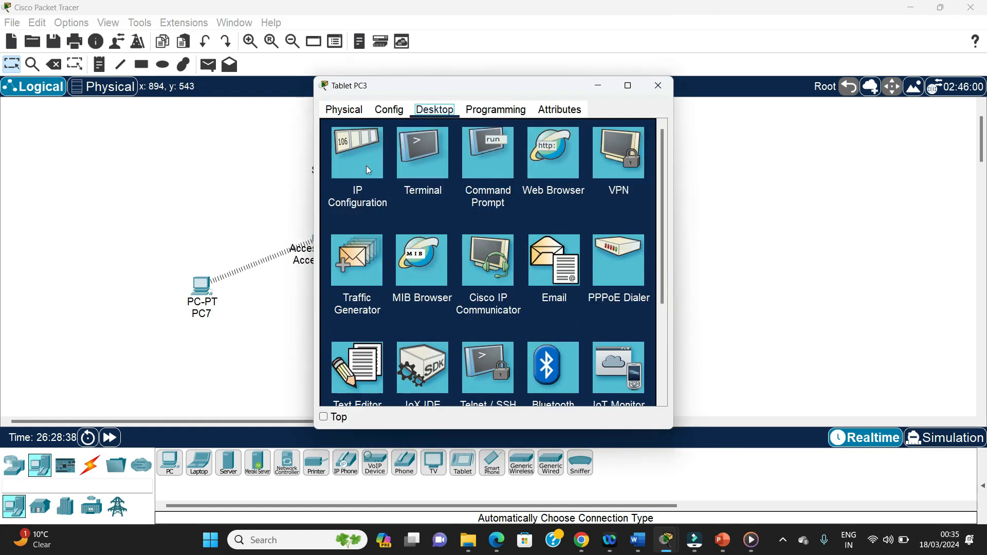
left_click(357, 151)
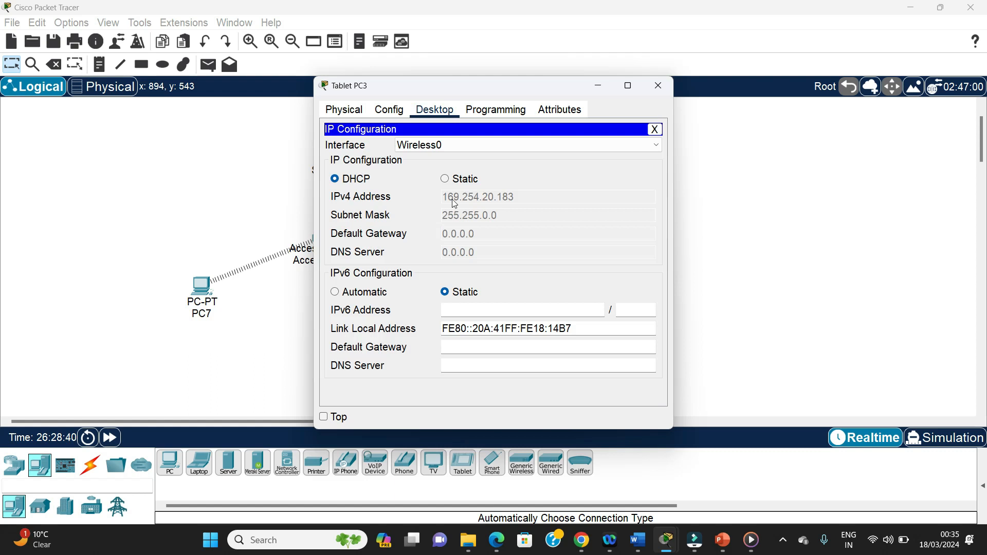
left_click(657, 85)
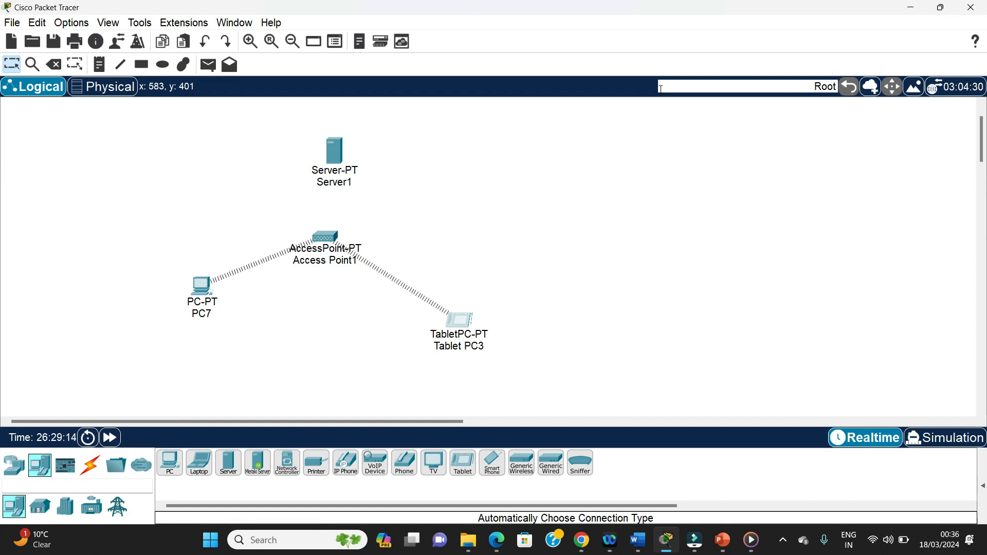
mouse_move(457, 137)
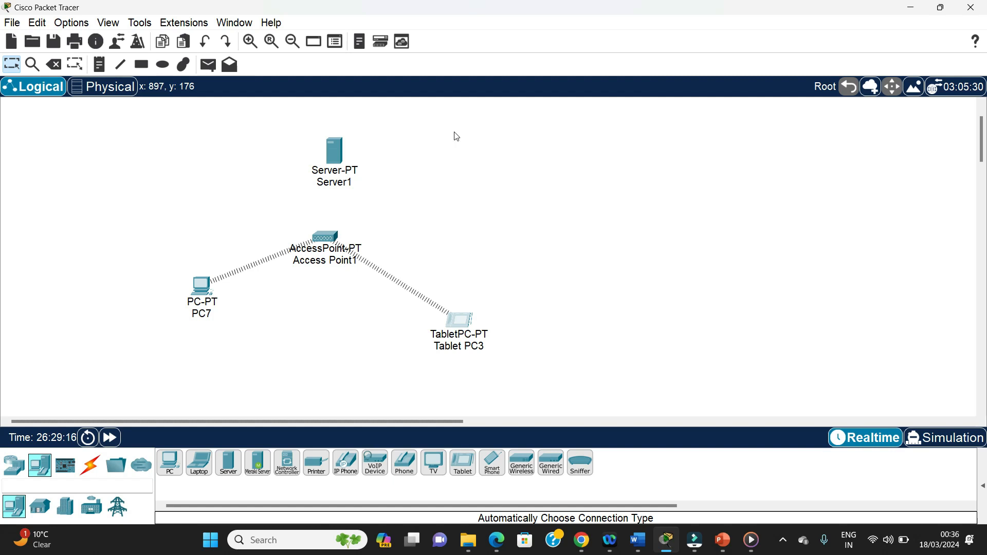
mouse_move(333, 151)
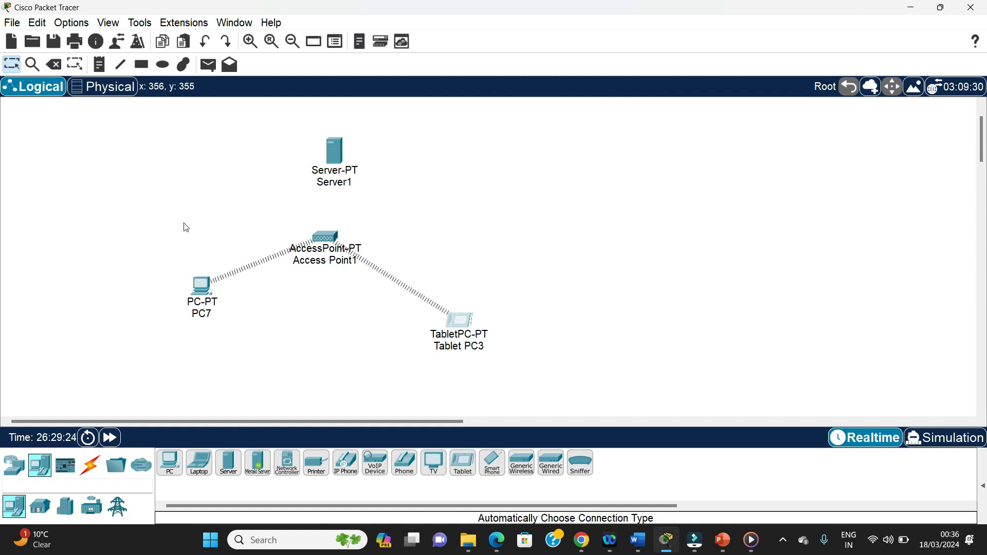
mouse_move(456, 199)
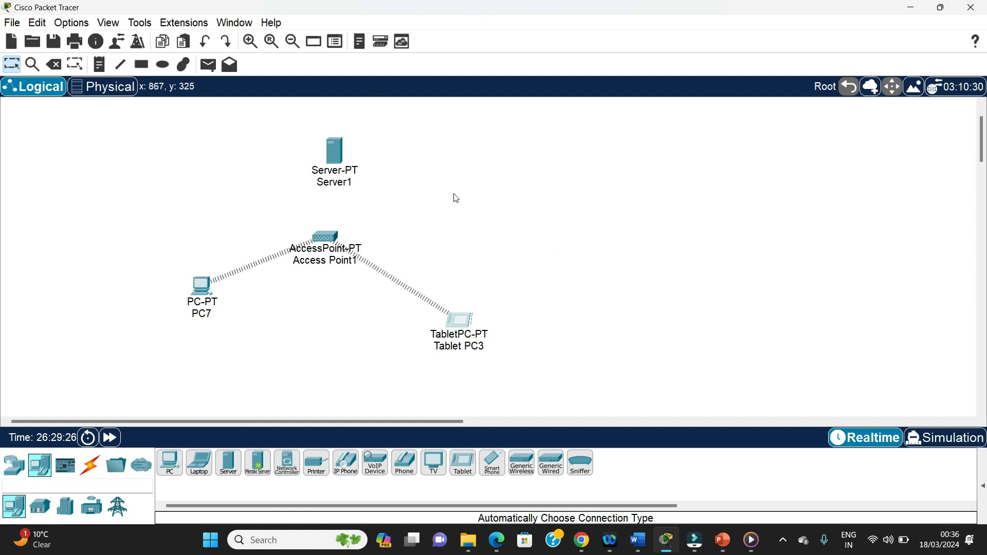
mouse_move(458, 193)
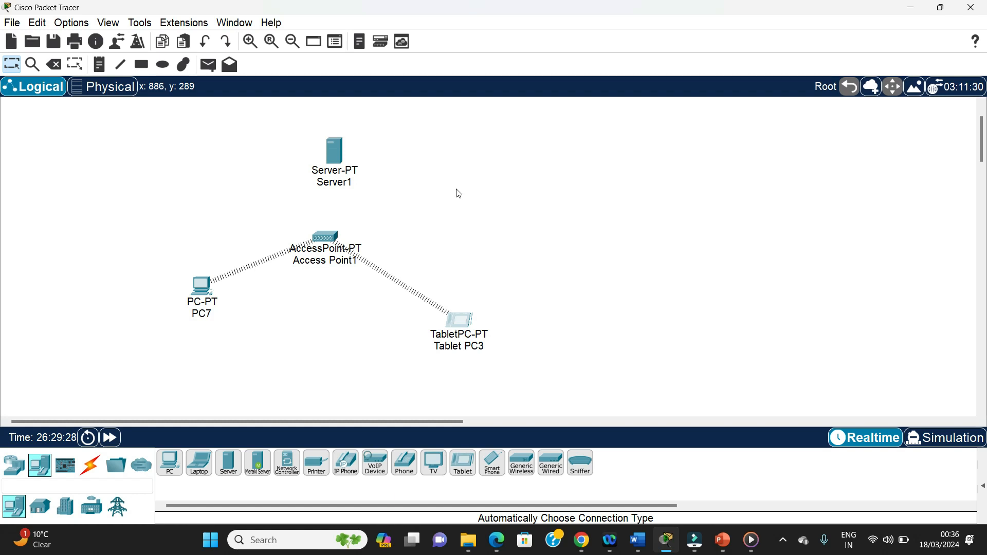
mouse_move(338, 149)
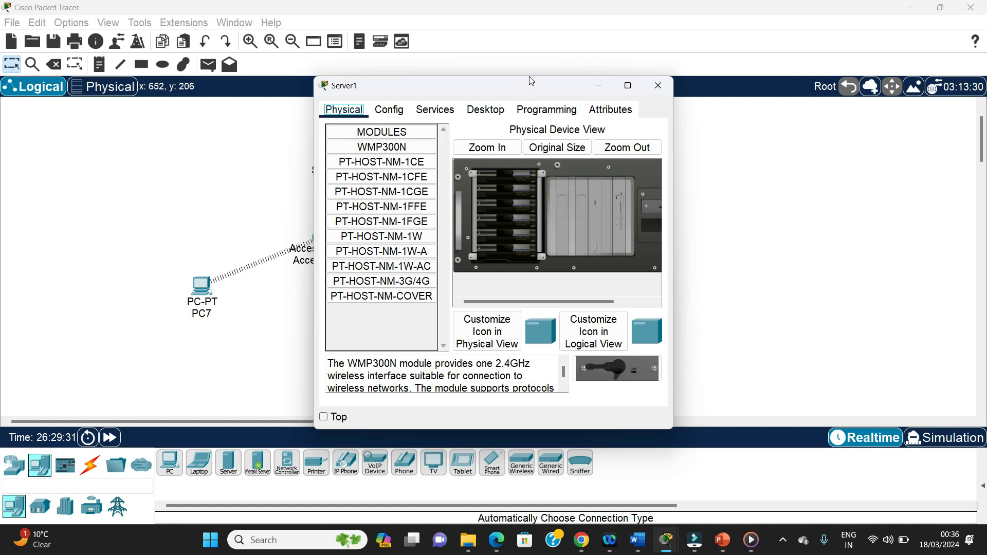
Step: Give Server1 static IP 192.168.0.1, mask 255.255.255.0, gateway and DNS 192.168.0.1
left_click(389, 109)
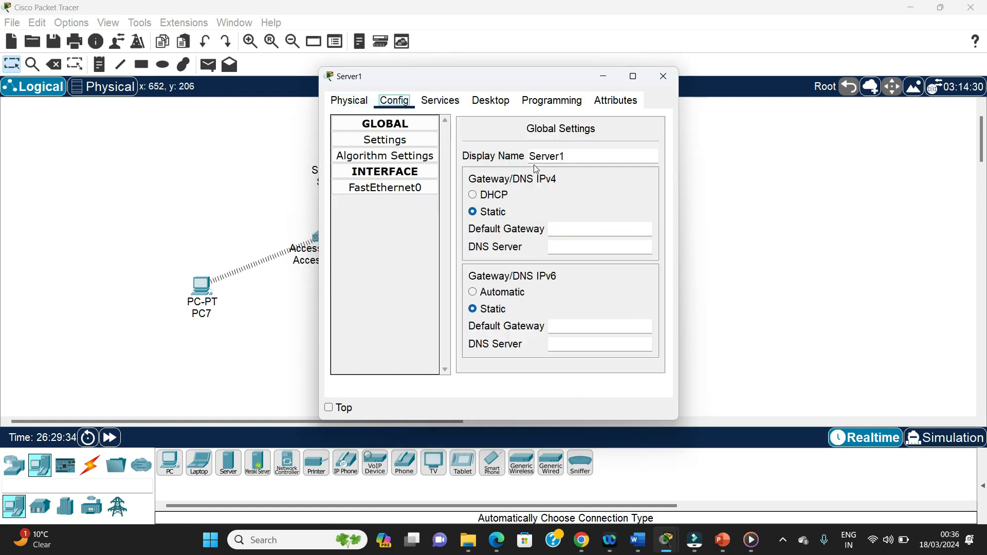
left_click(491, 99)
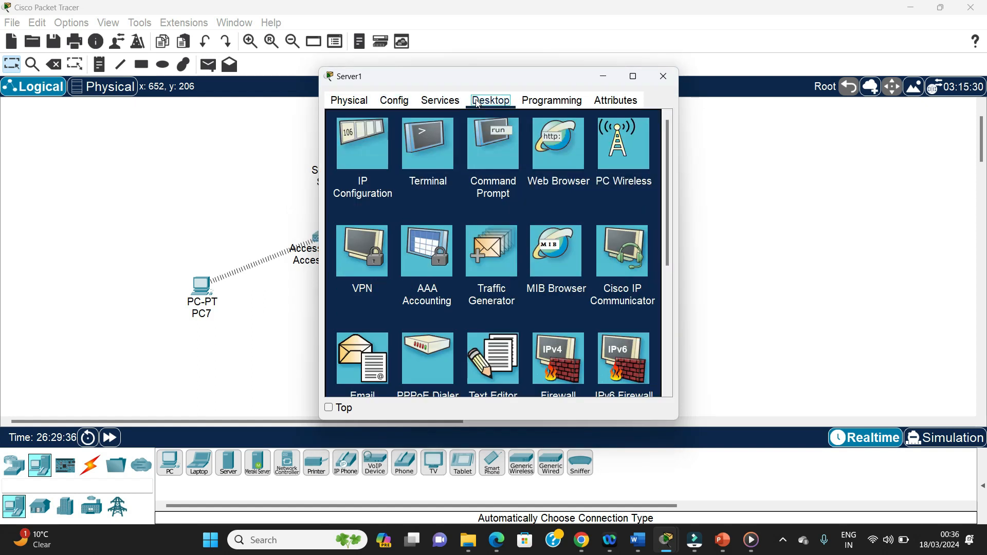
left_click(361, 143)
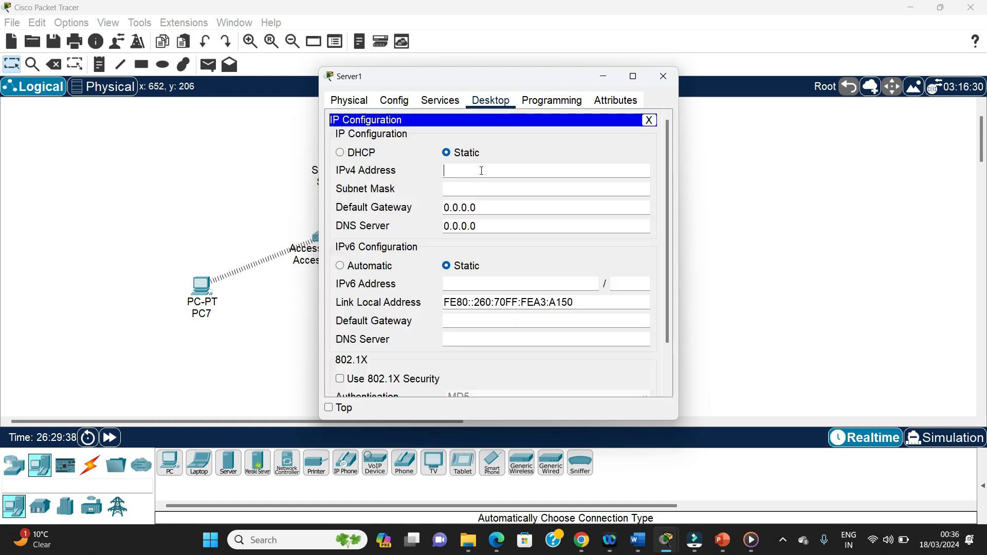
type("19")
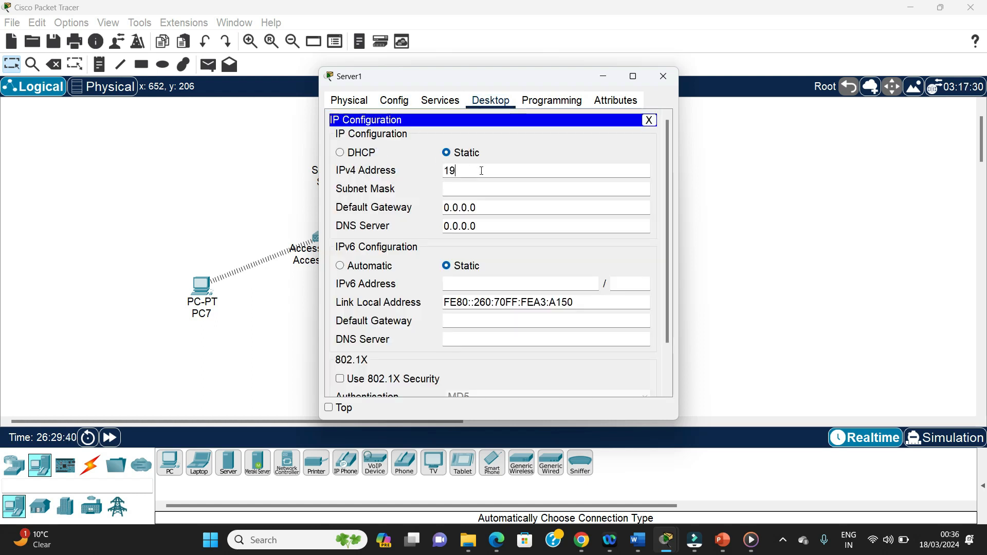
type("2.1")
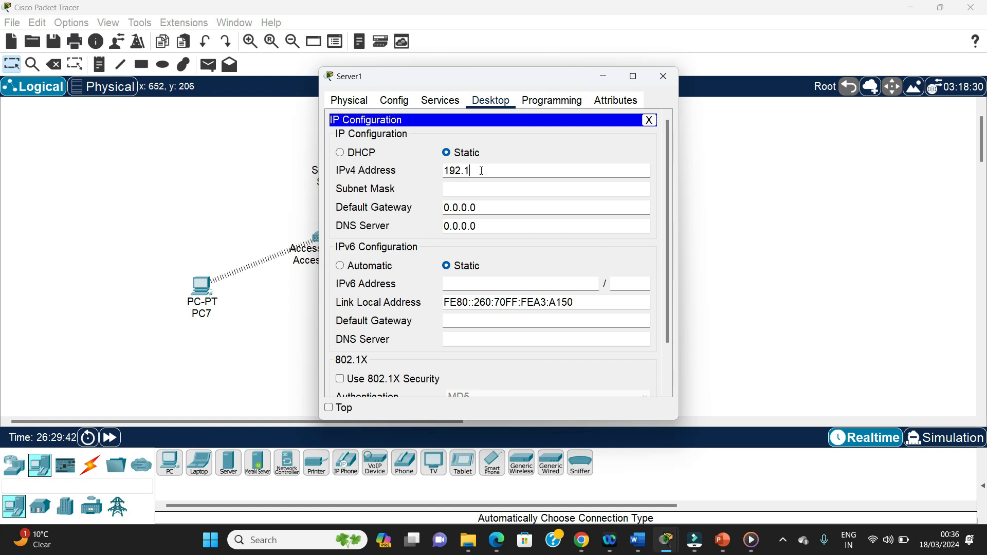
type("68.0")
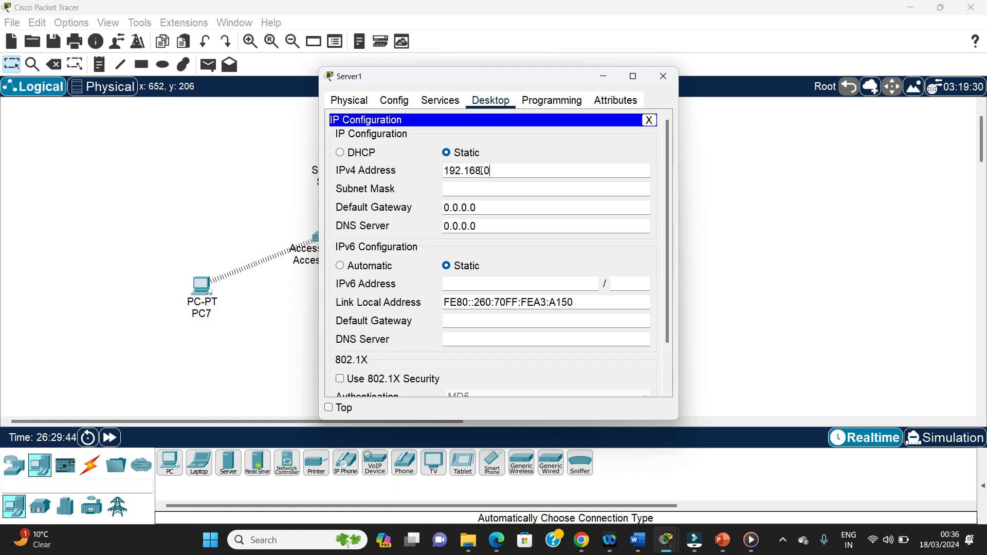
type(".1")
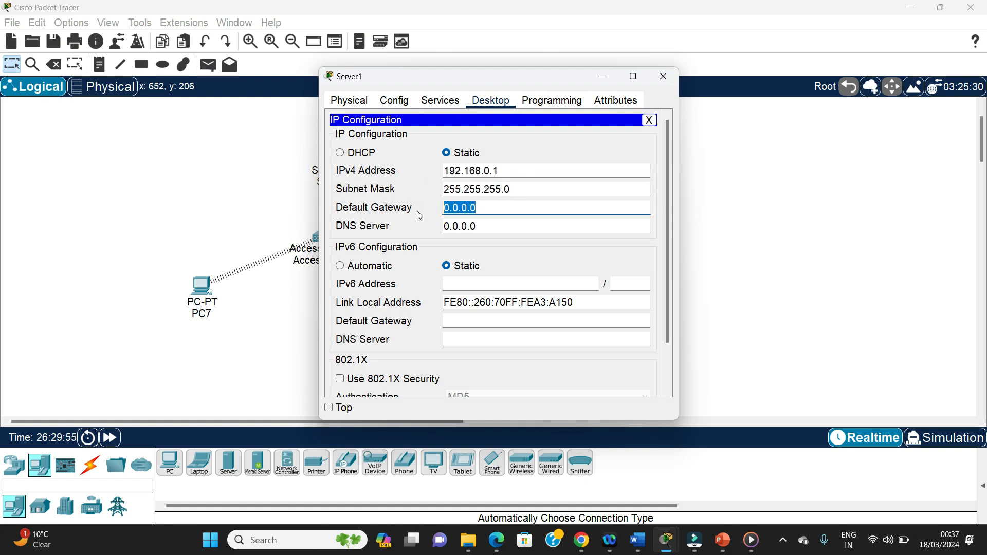
type("192.168.0.1")
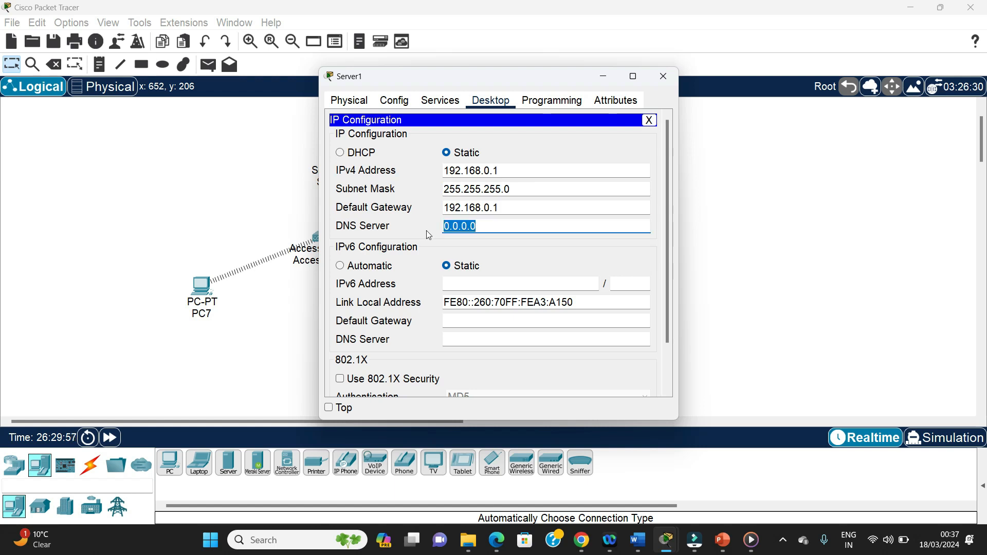
type("192.168.0.1")
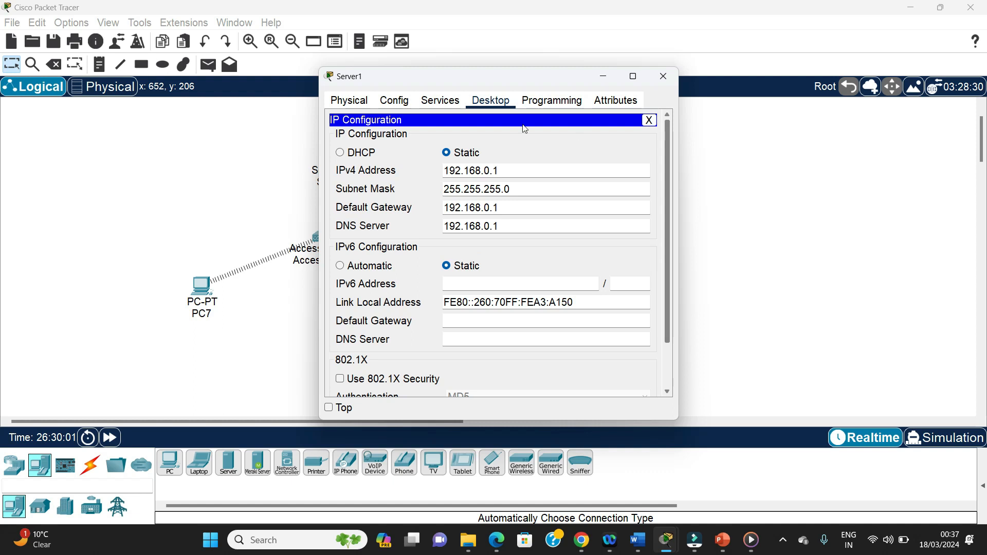
Step: Turn on Server1's DHCP service with pool gateway and DNS 192.168.0.1
left_click(440, 100)
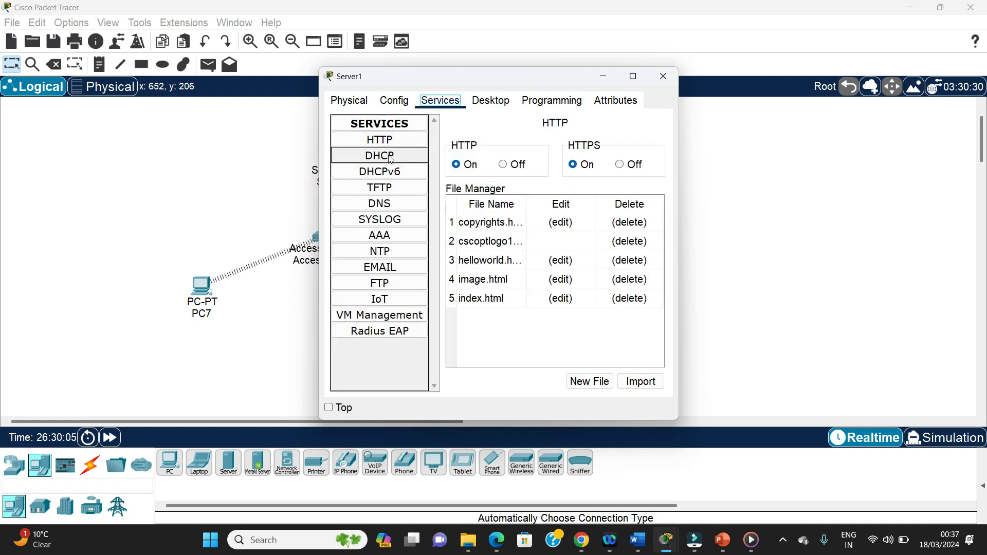
left_click(380, 156)
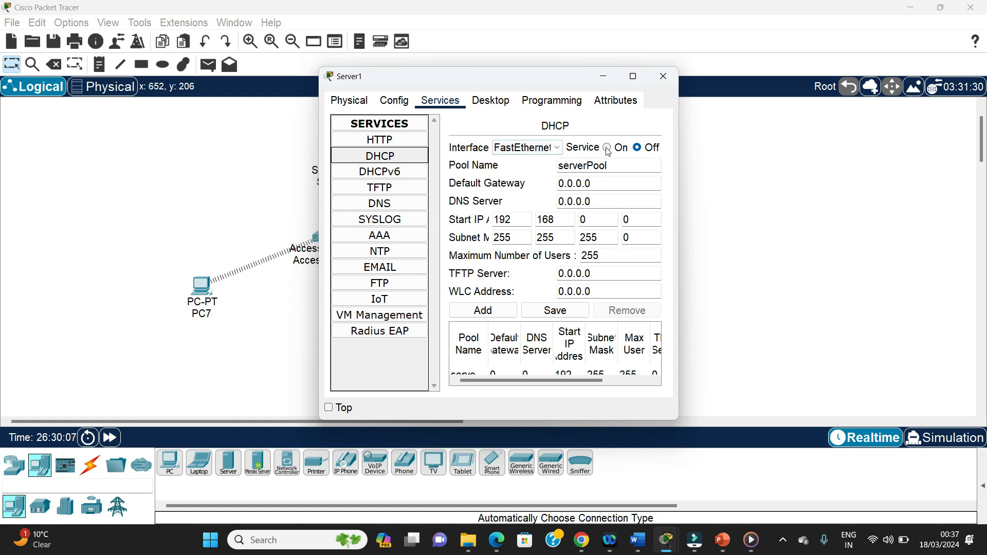
left_click(607, 147)
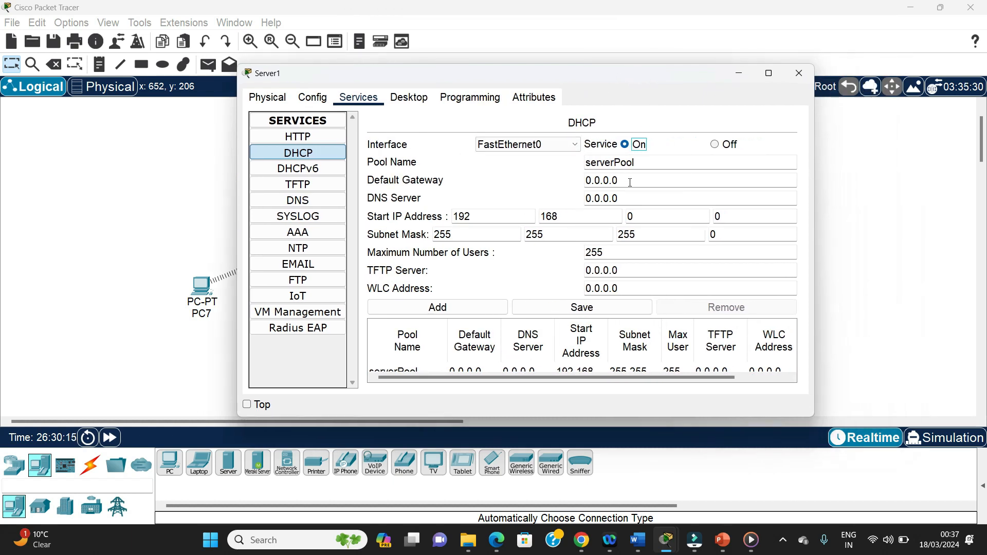
type("192.168.0.1")
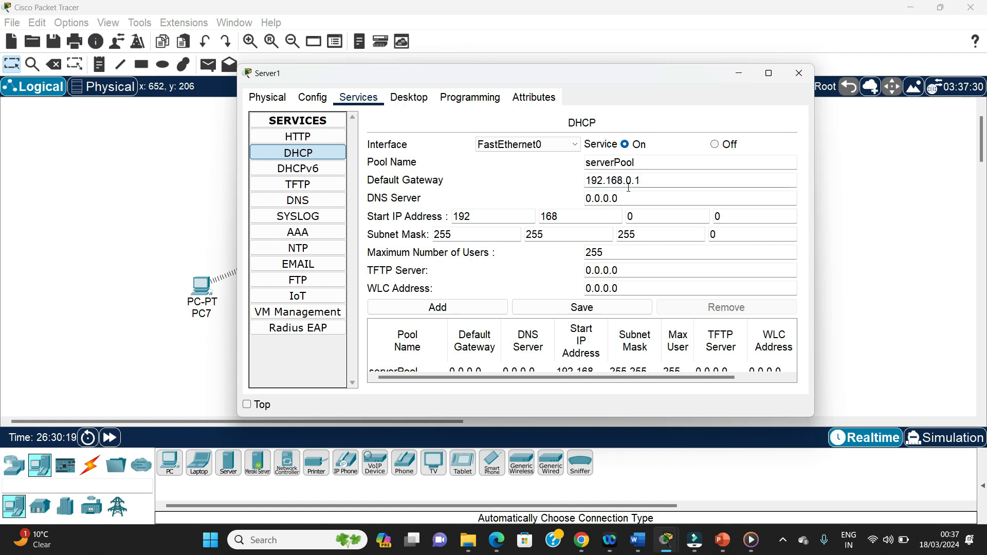
triple_click(599, 197)
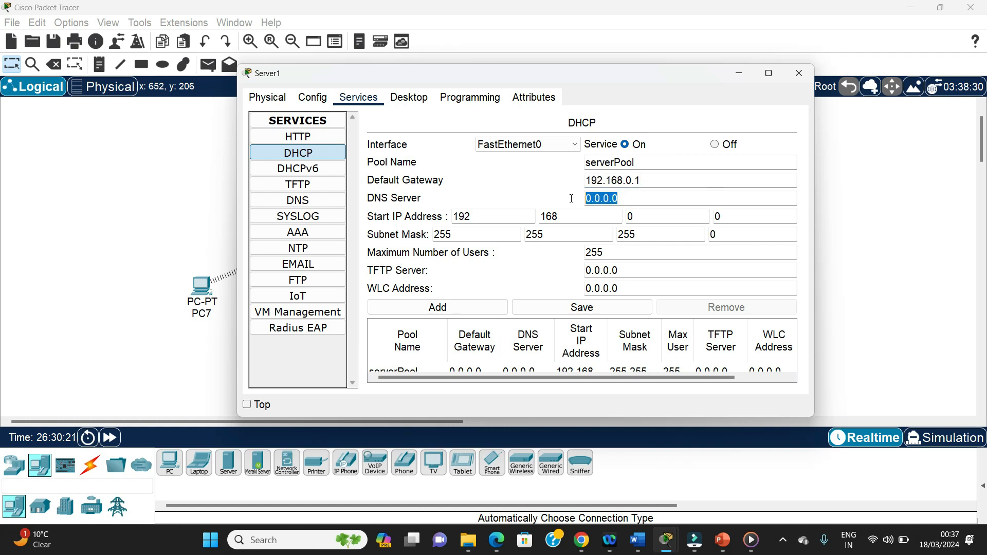
type("192.168.0.1")
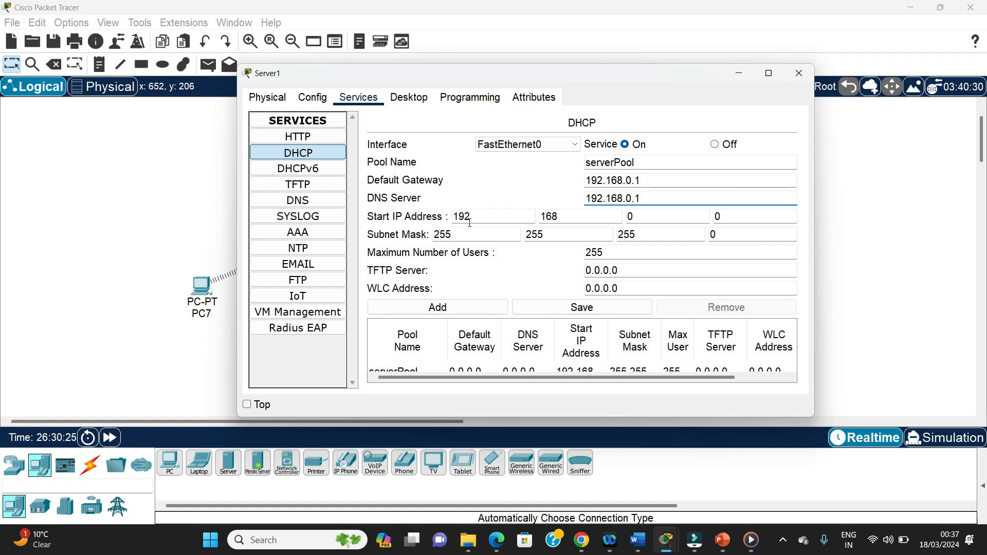
mouse_move(613, 223)
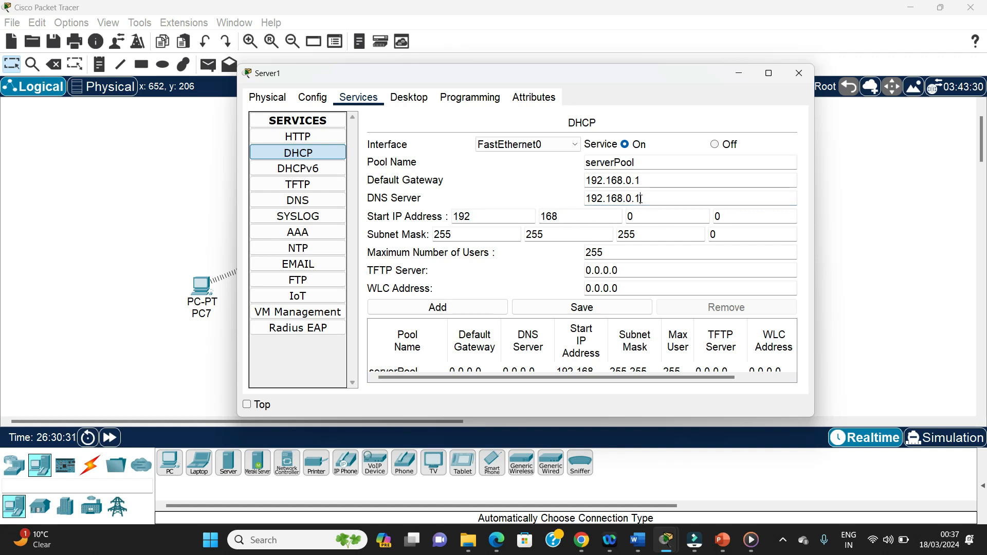
Step: Save serverPool with a 50-user maximum and close the Server1 window
left_click(689, 197)
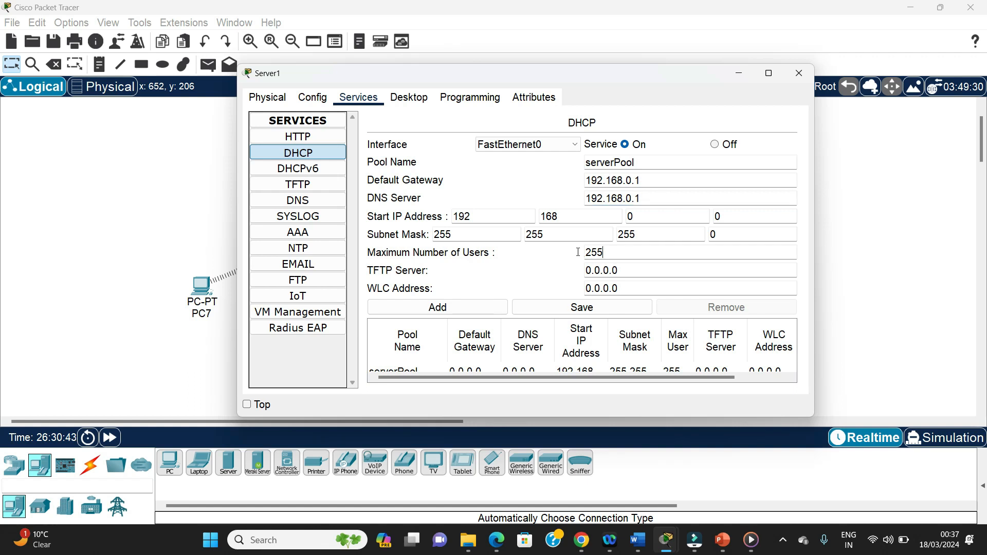
type("50")
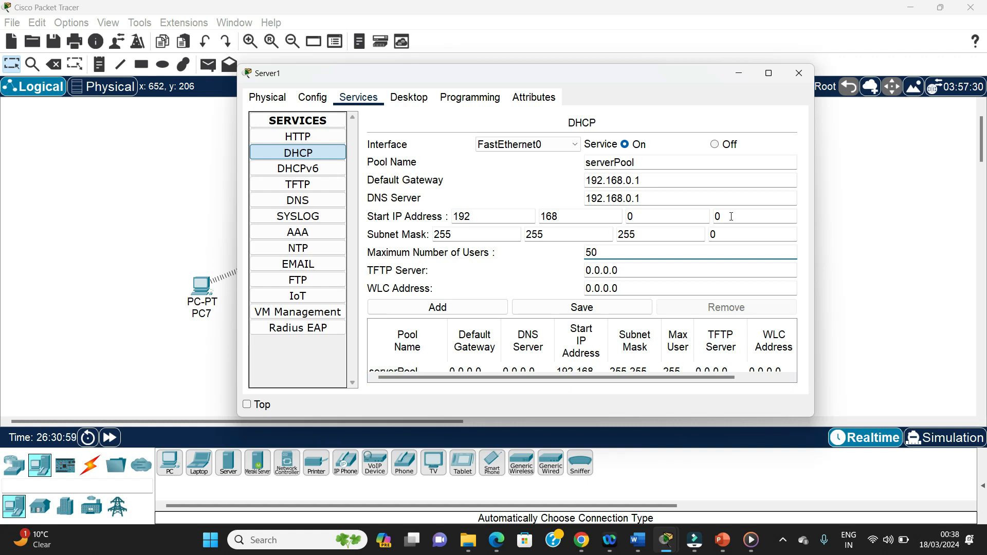
mouse_move(954, 199)
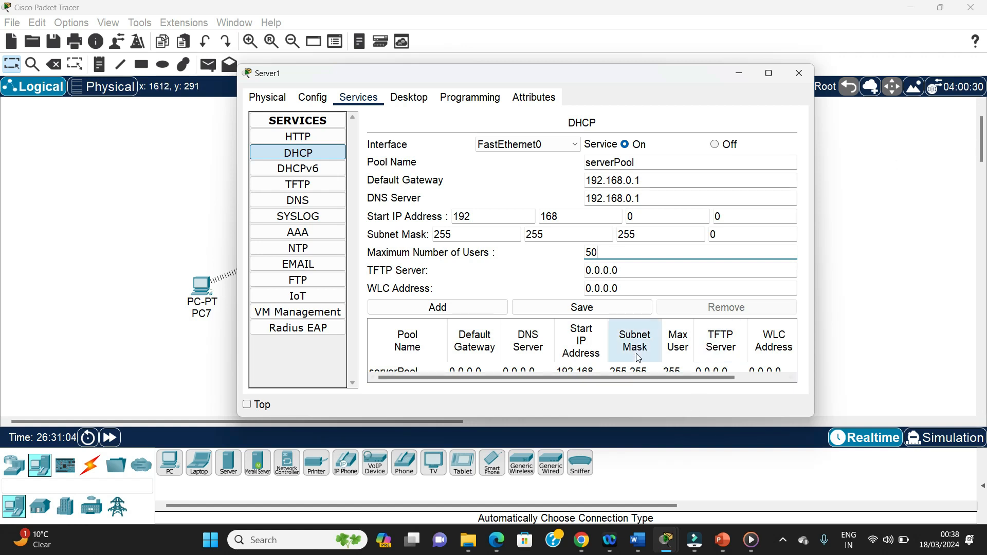
left_click(581, 307)
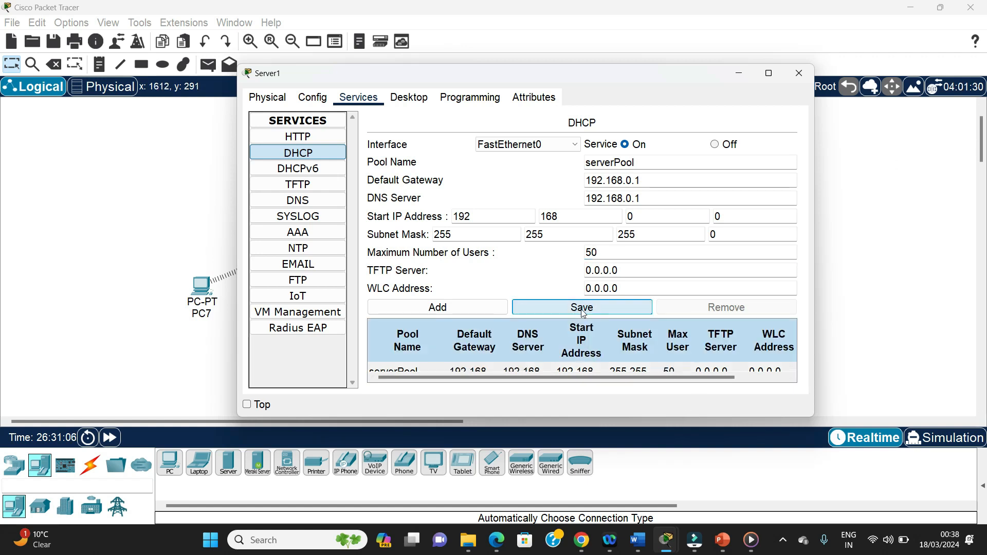
left_click(581, 307)
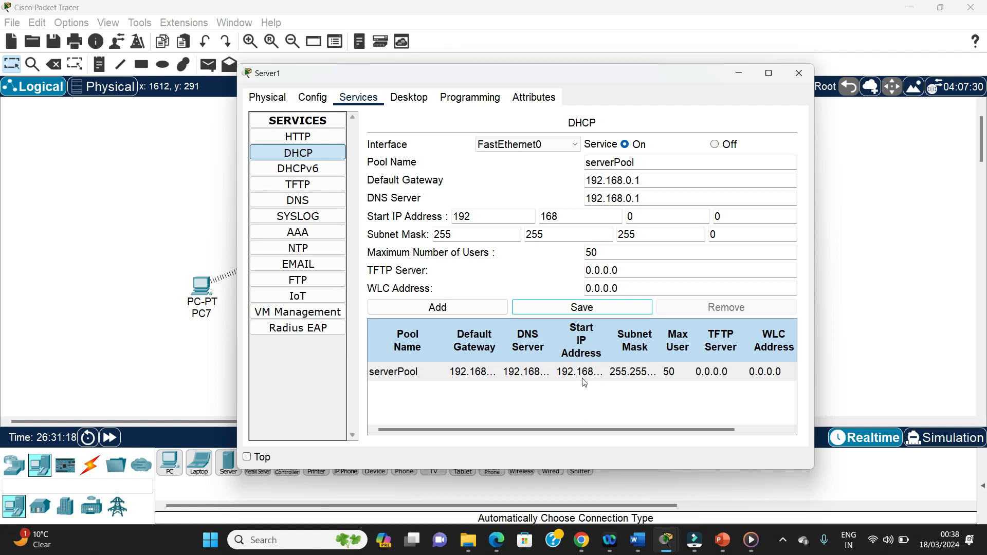
mouse_move(761, 162)
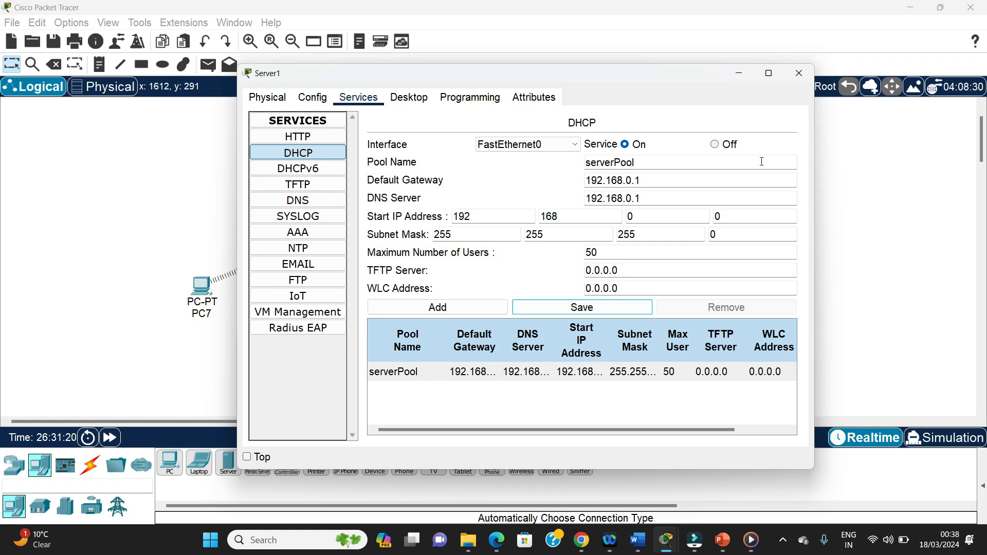
left_click(798, 72)
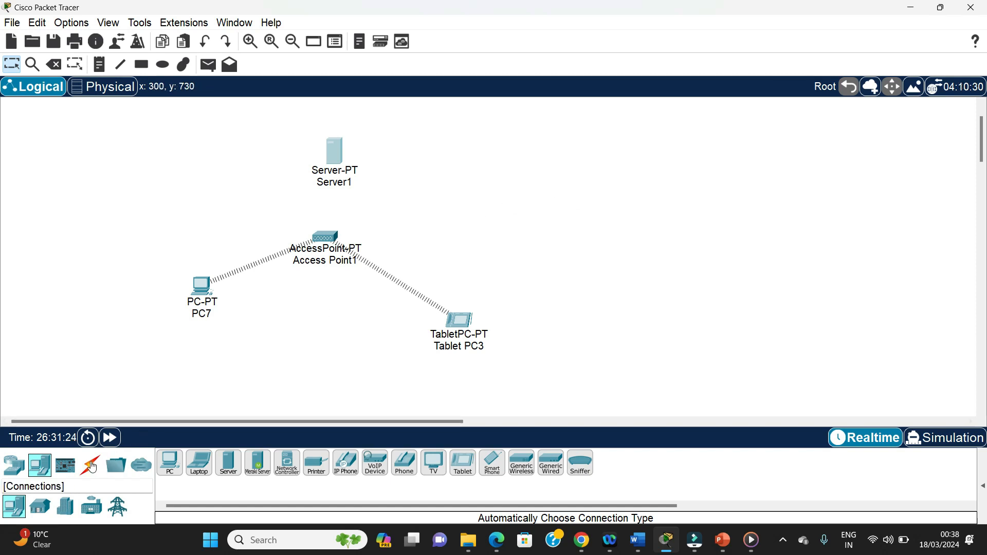
Step: Run a copper cable from Access Point1 to Server1, dismissing the port error
left_click(90, 465)
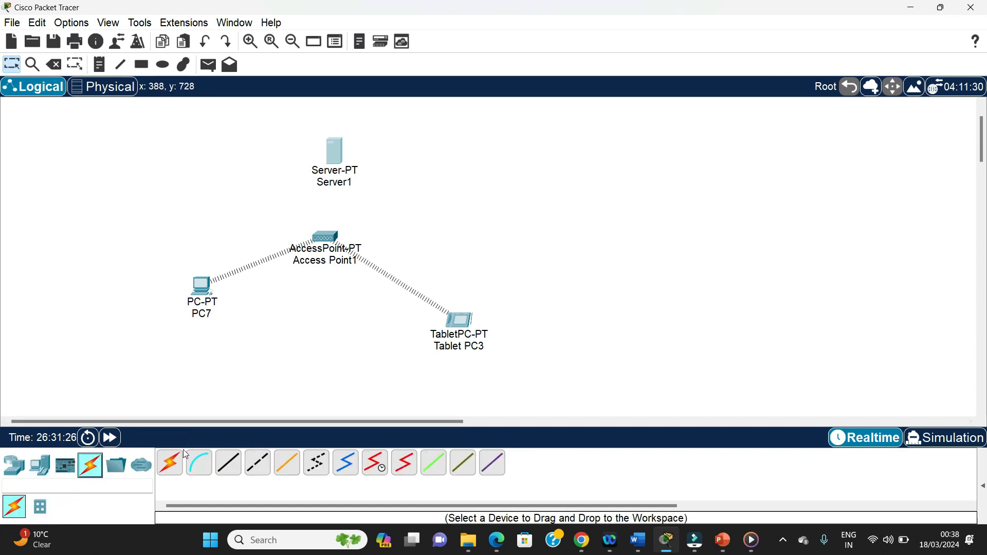
left_click(169, 462)
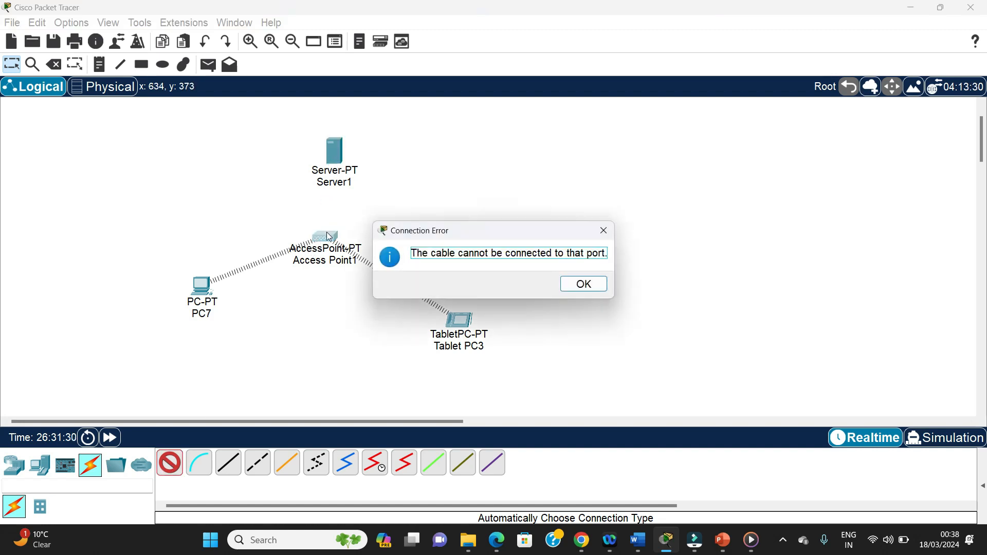
left_click(582, 284)
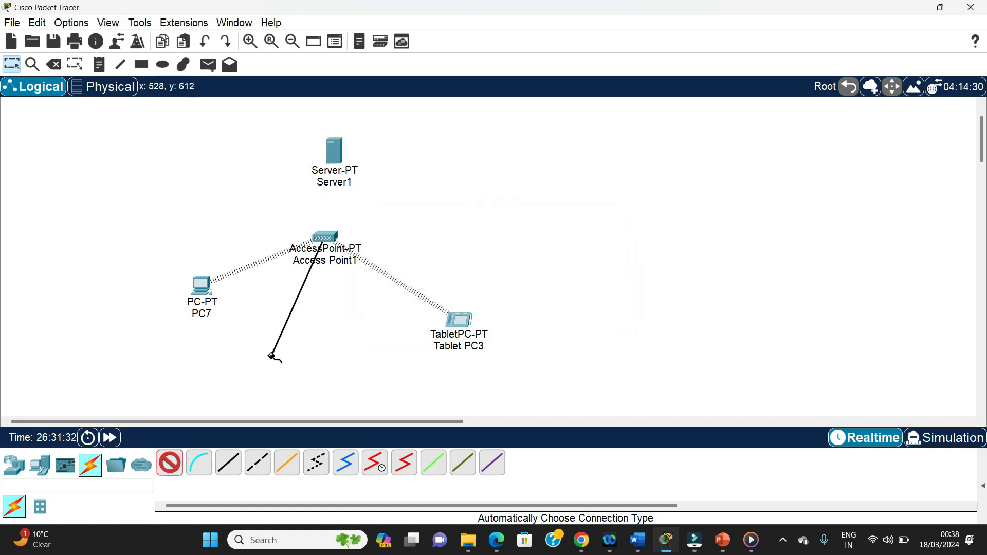
left_click(333, 154)
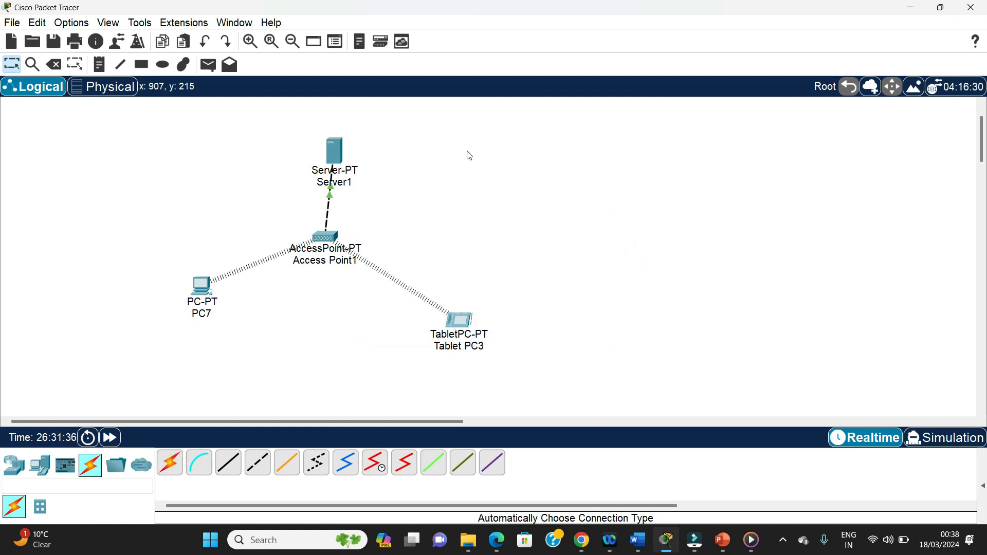
mouse_move(287, 241)
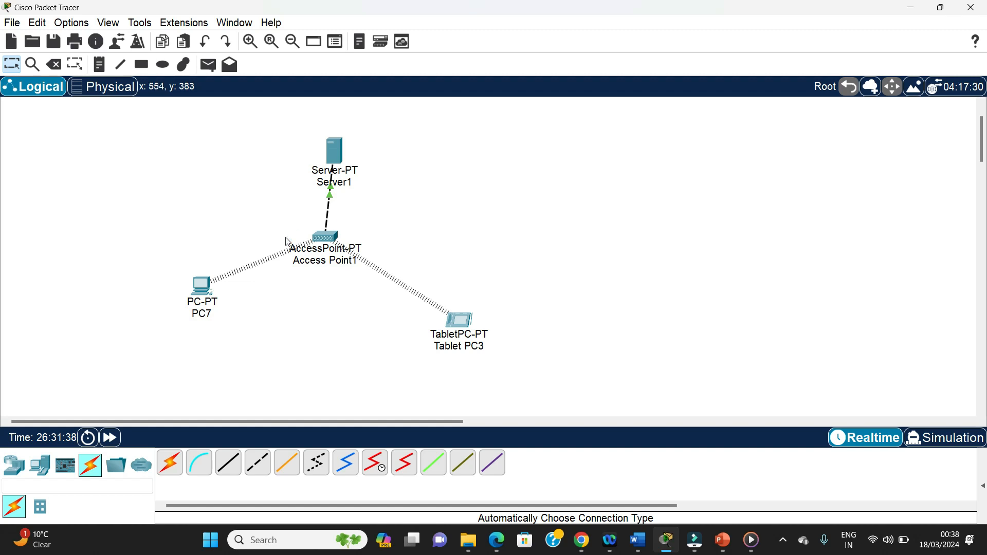
mouse_move(201, 287)
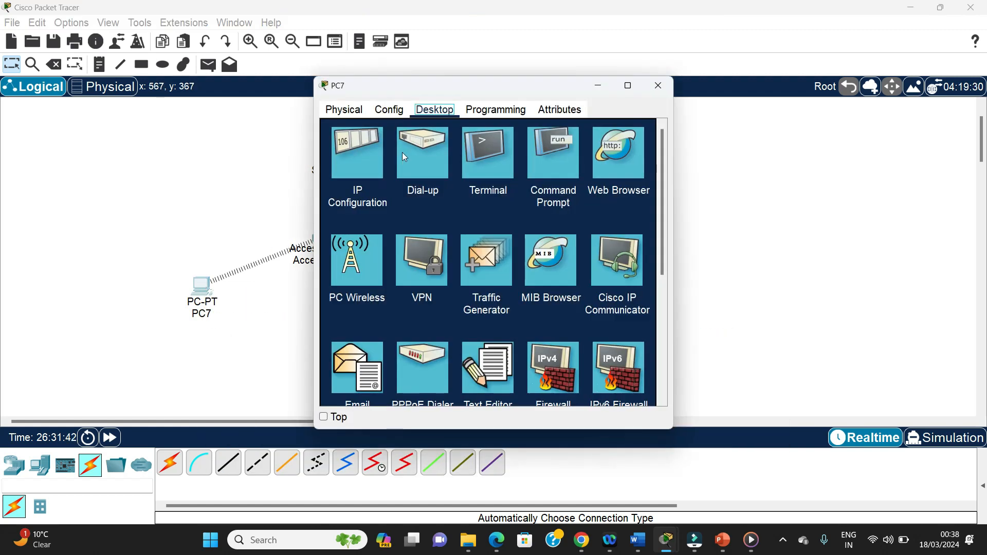
mouse_move(368, 175)
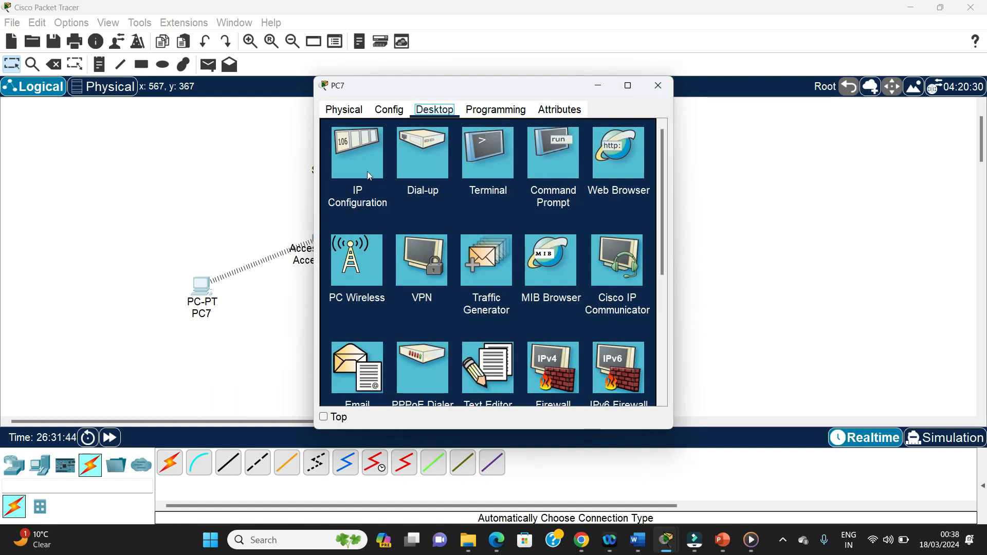
Step: Let PC7 obtain 192.168.0.3 via DHCP with gateway and DNS 192.168.0.1, then close its window
left_click(357, 151)
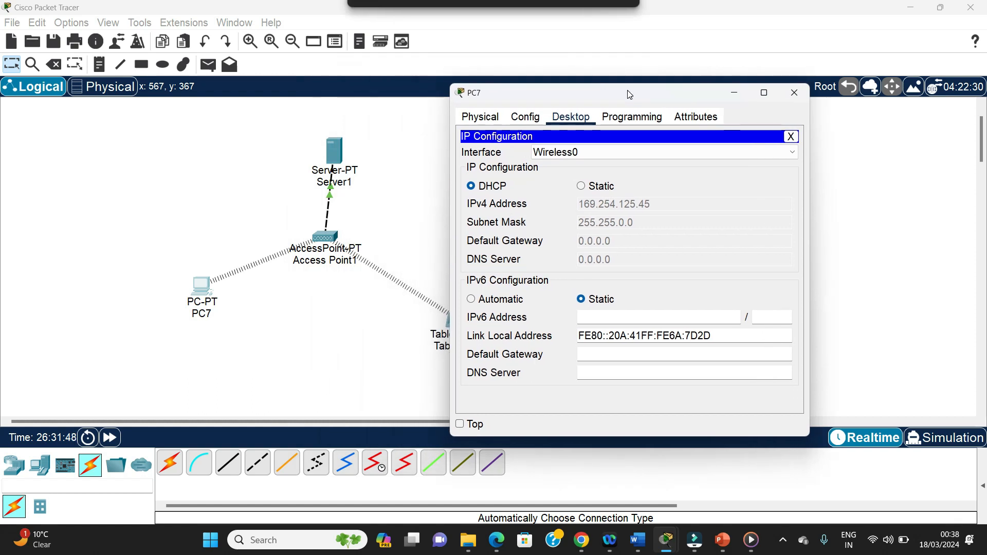
mouse_move(337, 157)
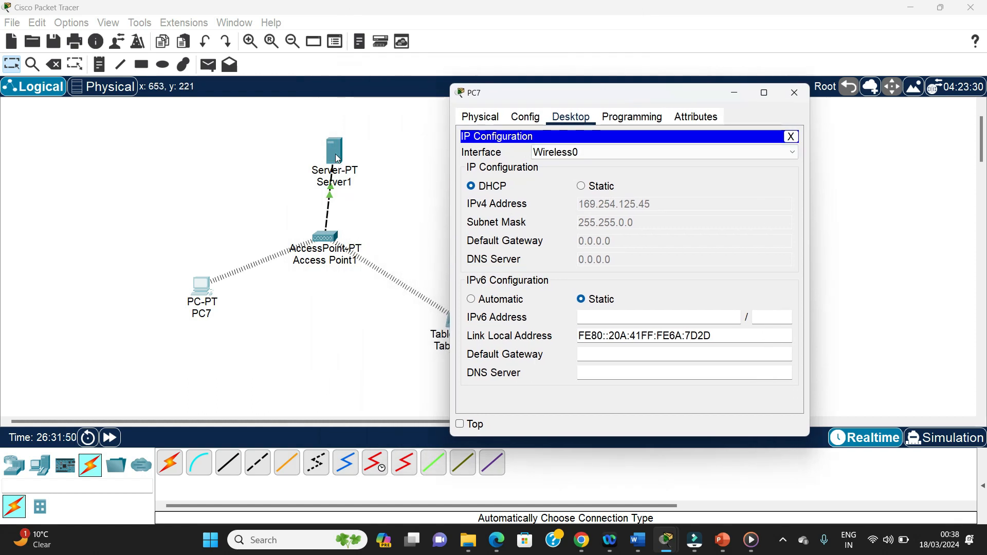
mouse_move(535, 181)
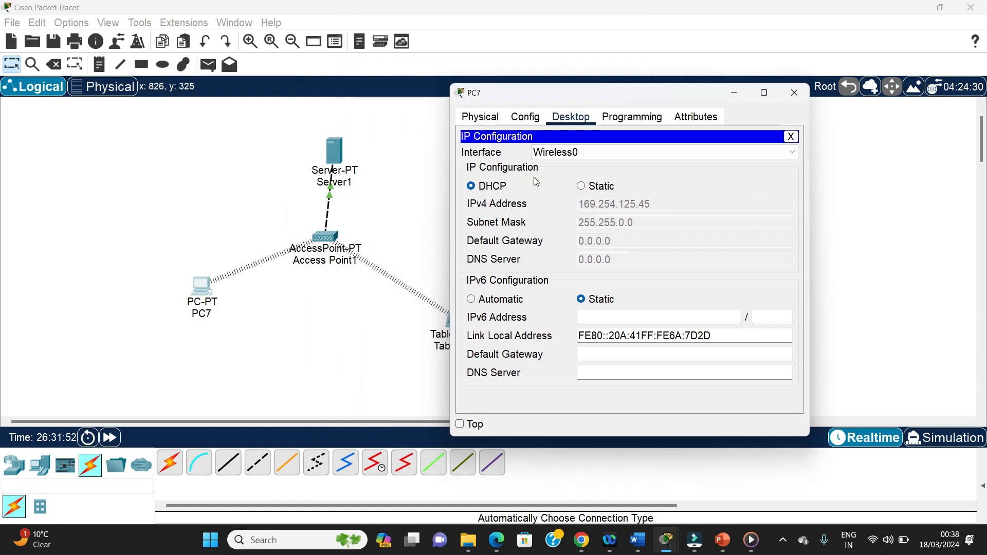
left_click(479, 117)
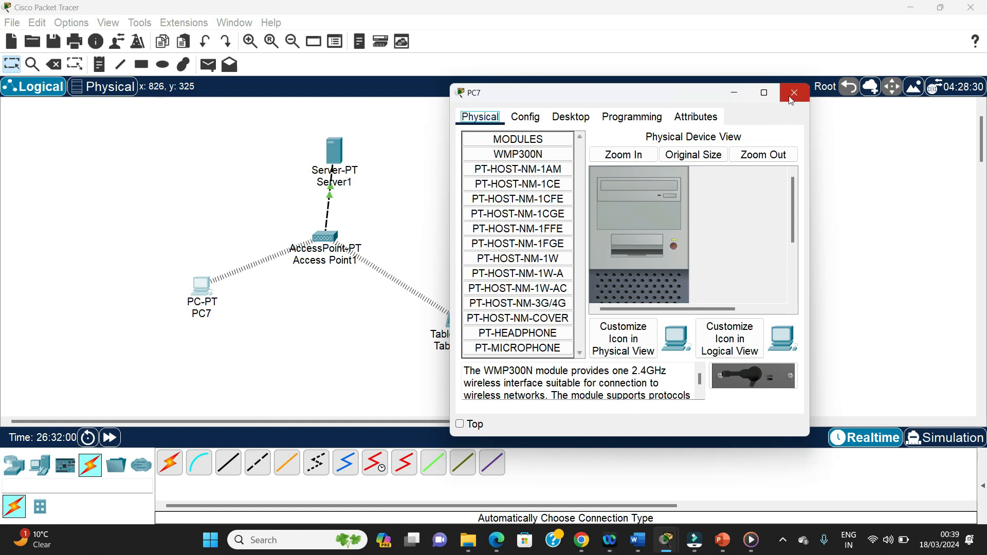
mouse_move(189, 262)
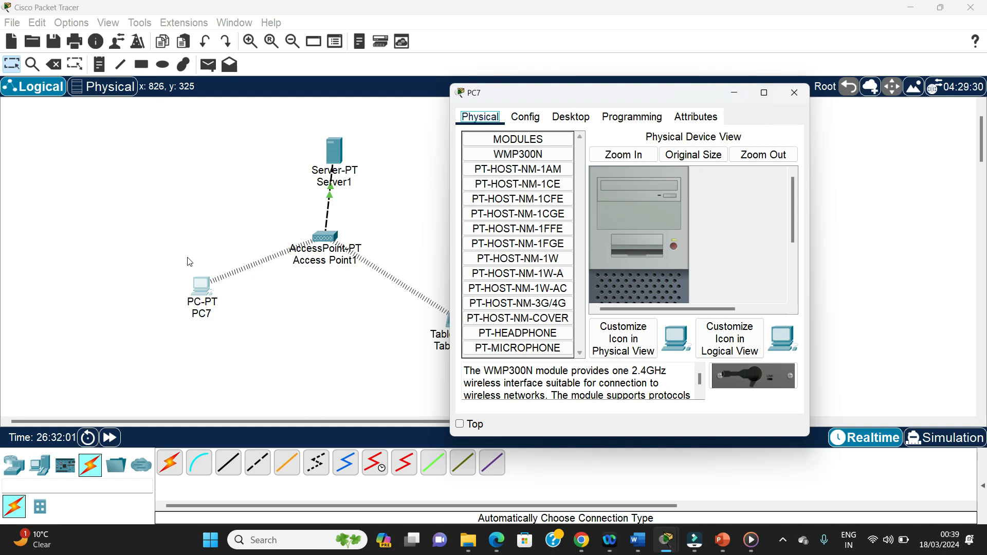
left_click(570, 116)
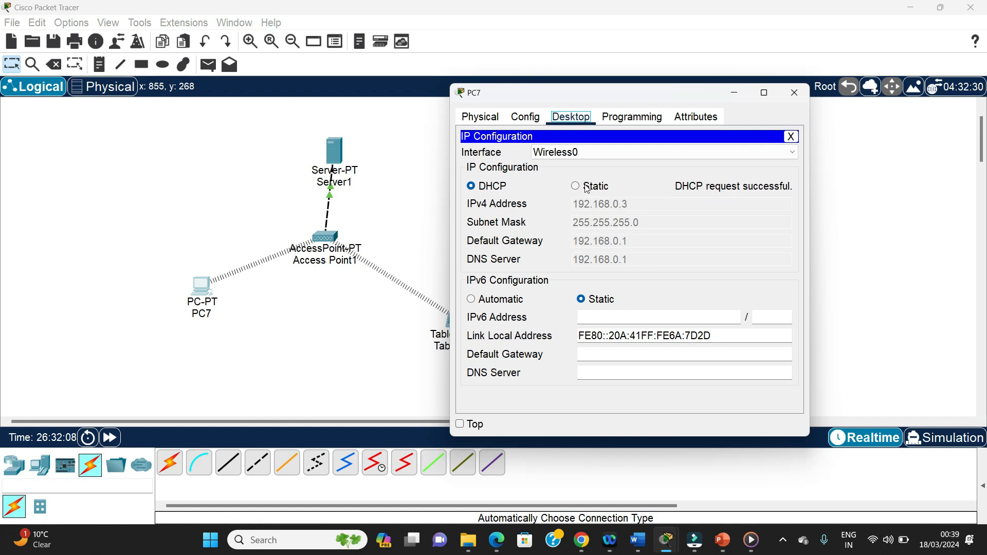
mouse_move(699, 198)
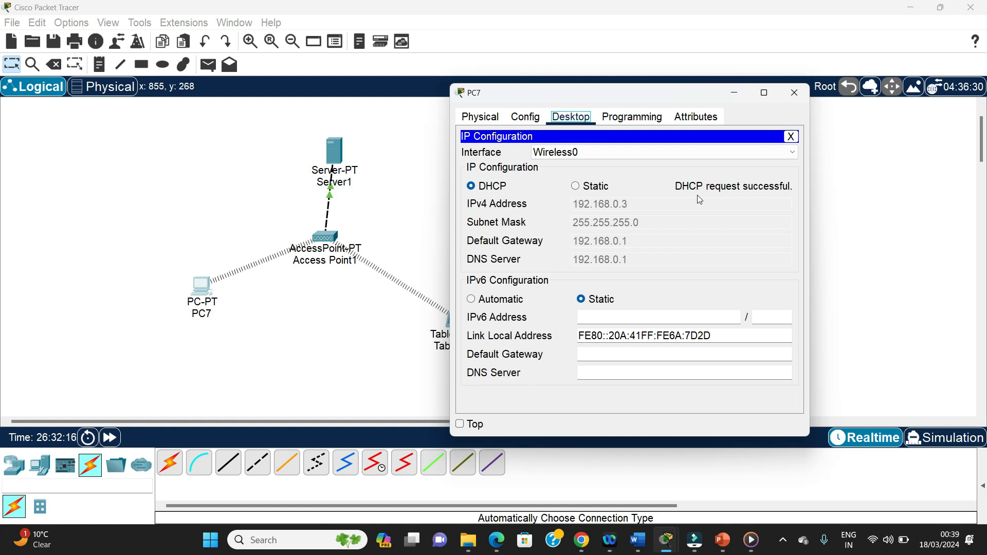
mouse_move(567, 218)
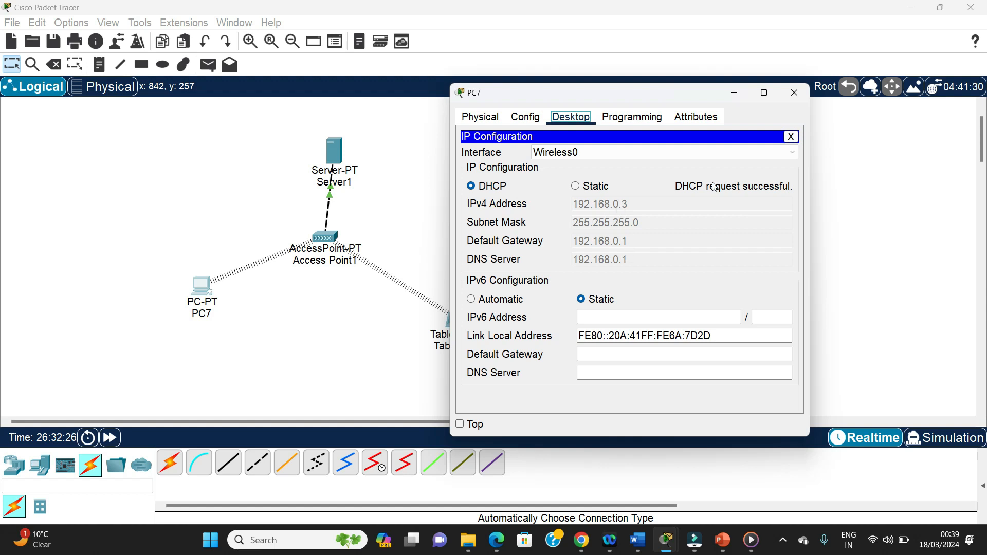
left_click(793, 93)
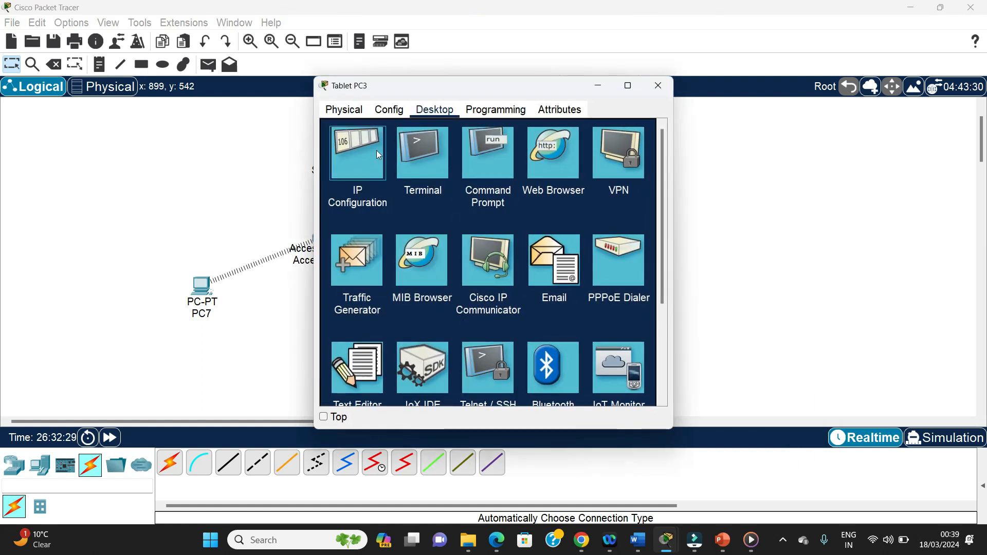
Step: Confirm Tablet PC3's DHCP address 192.168.0.2 and close its configuration window
left_click(357, 152)
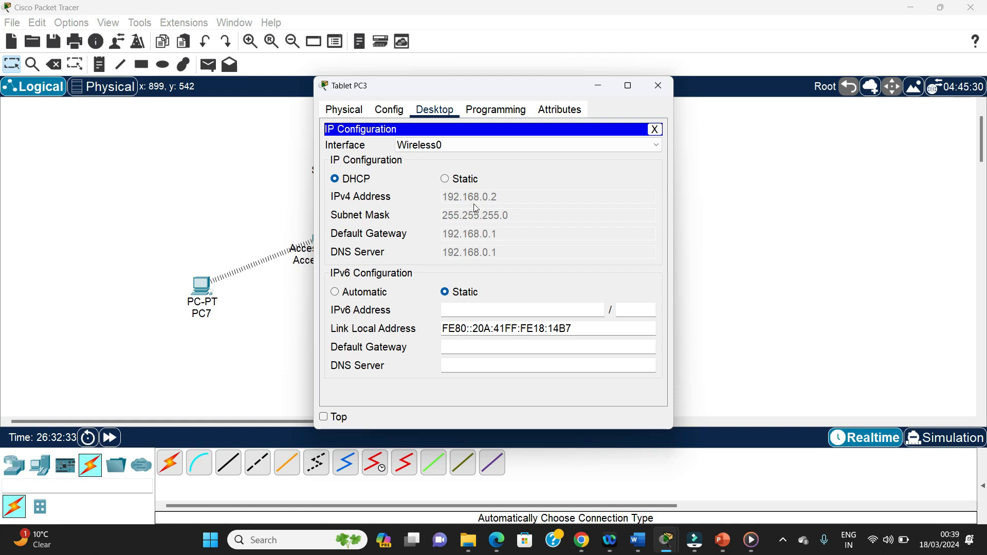
mouse_move(485, 245)
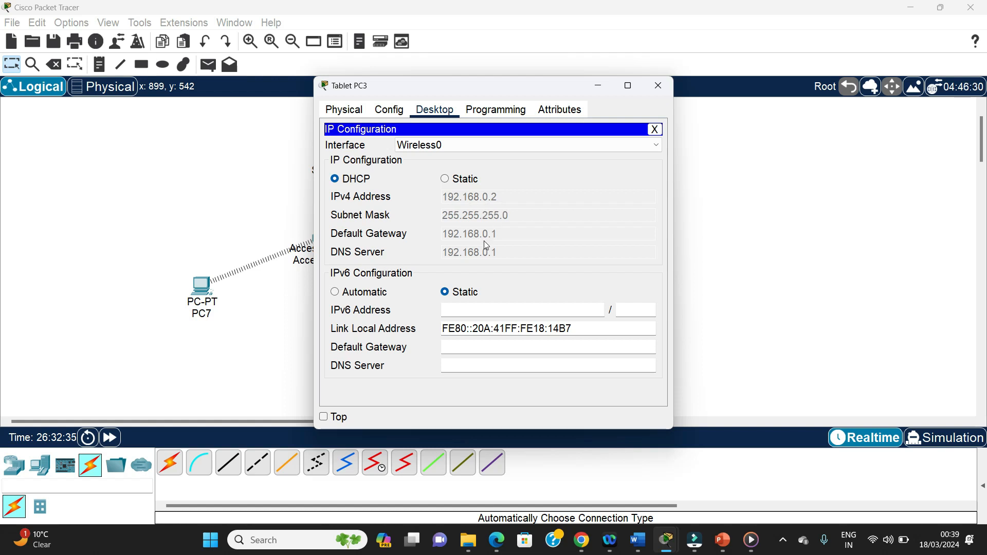
left_click(657, 85)
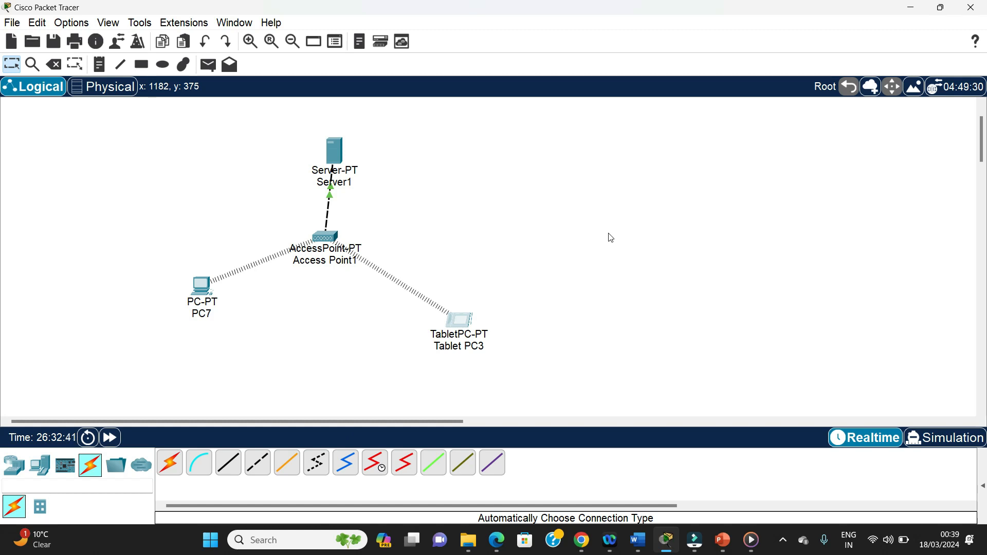
mouse_move(523, 293)
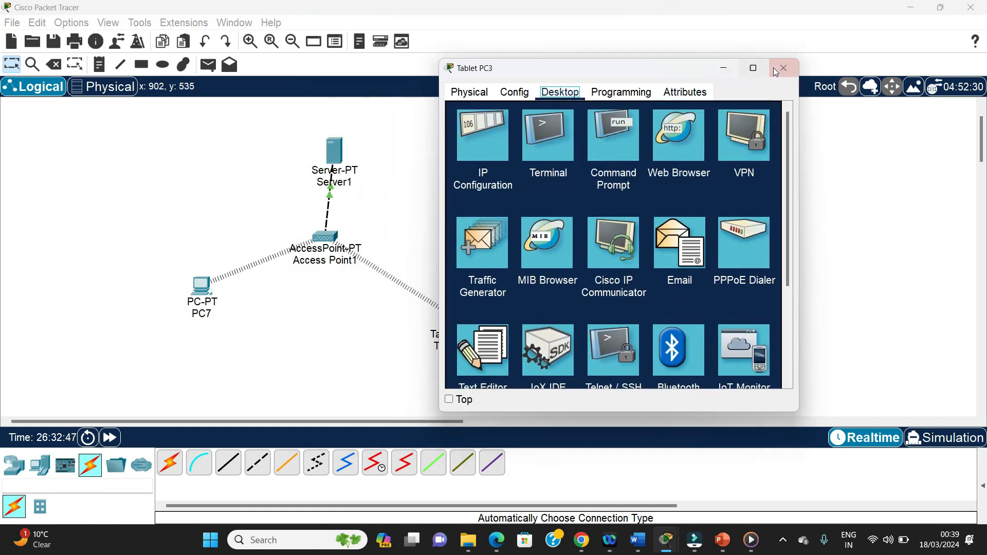
left_click(783, 68)
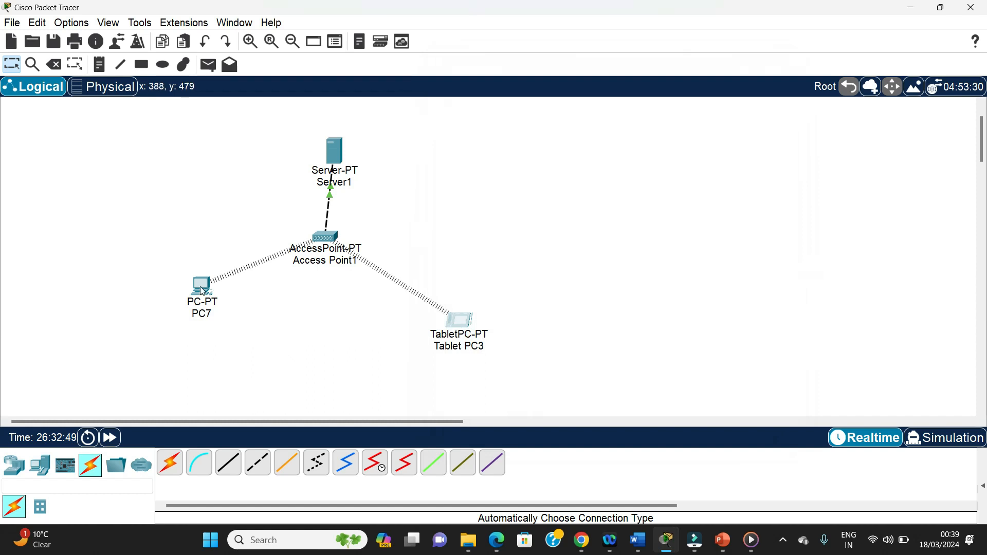
mouse_move(201, 287)
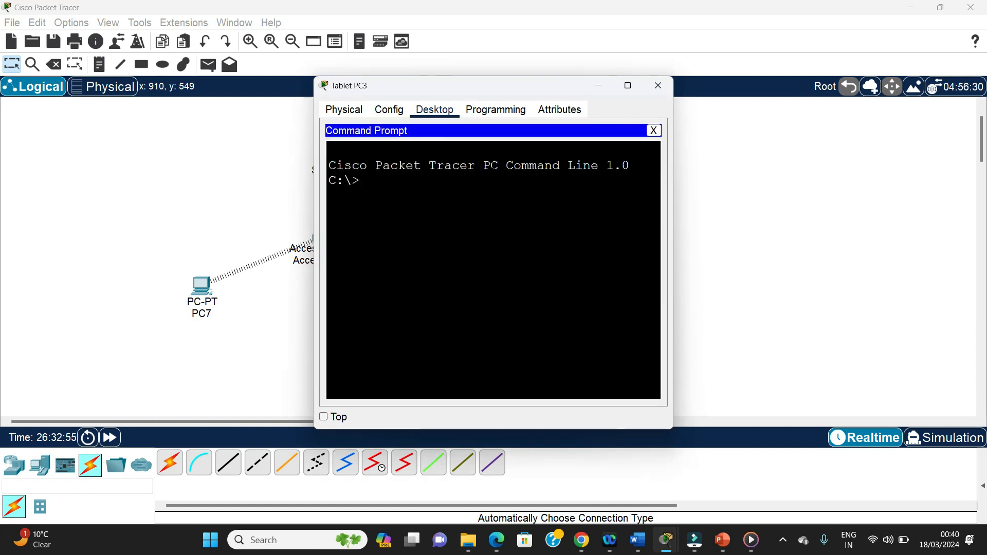
Step: Ping PC7 at 192.168.0.3 from Tablet PC3's Command Prompt and close the window
type("ping 1")
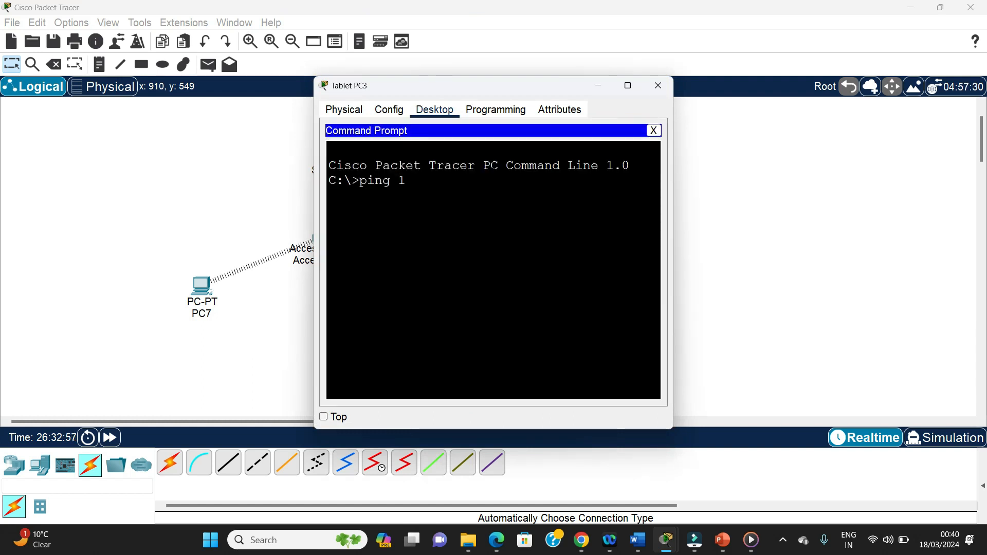
type("92.1")
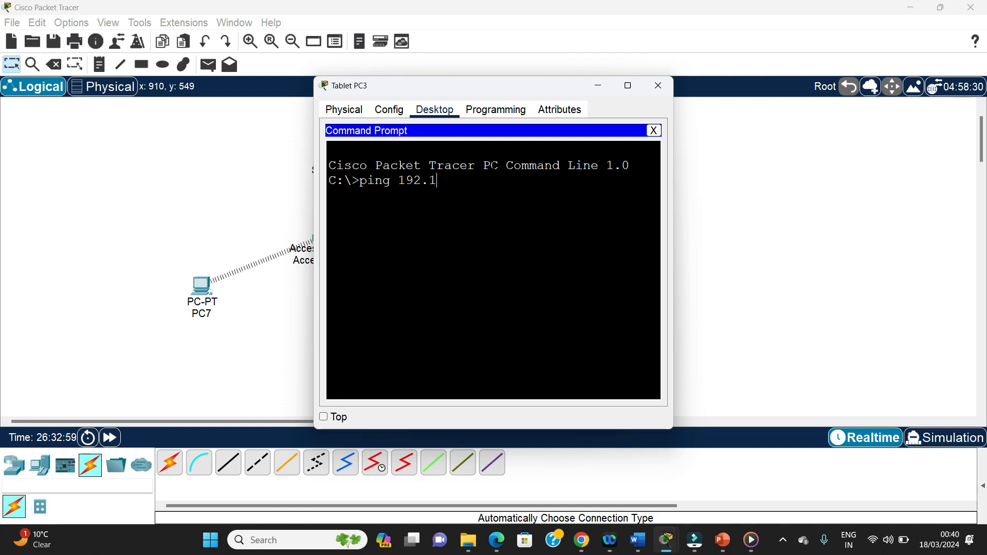
type("68.0")
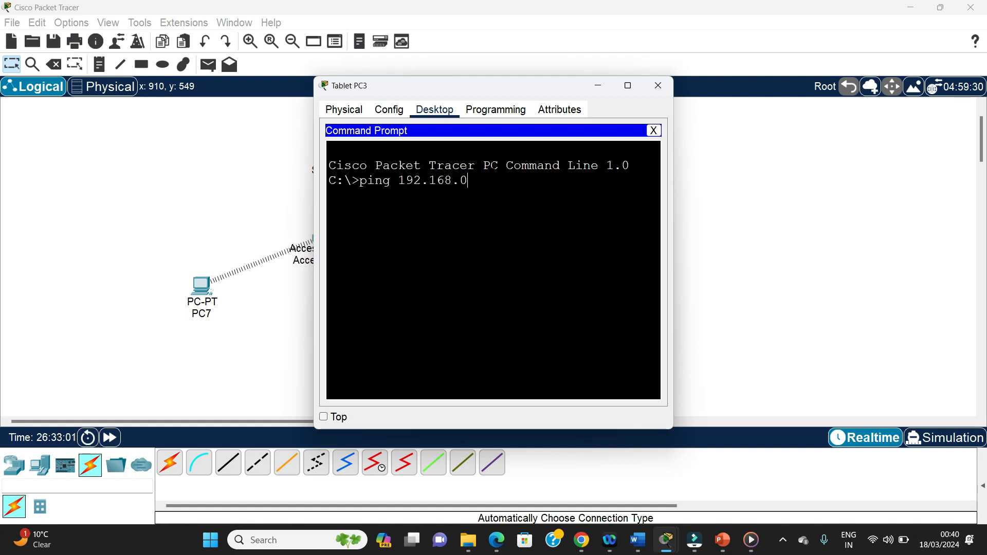
key("Return")
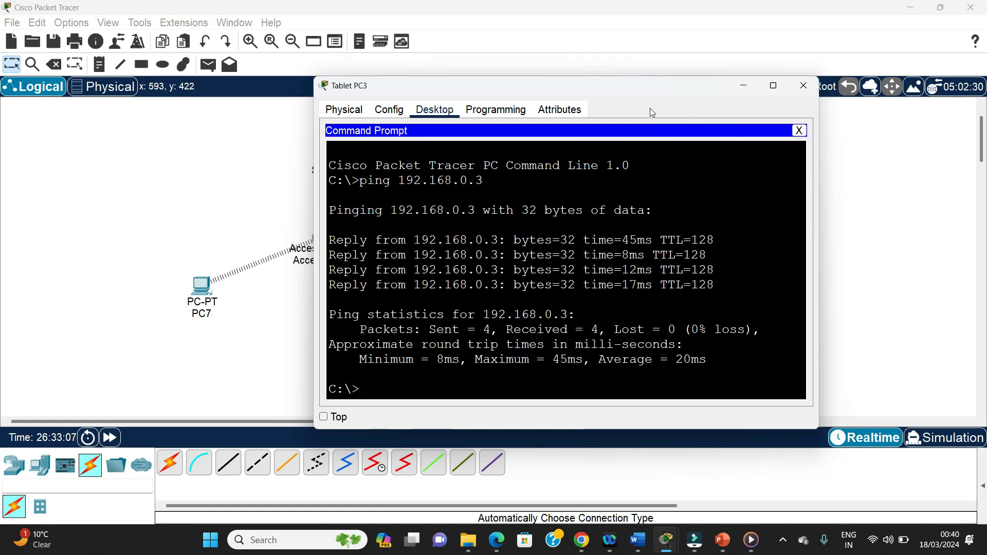
mouse_move(732, 95)
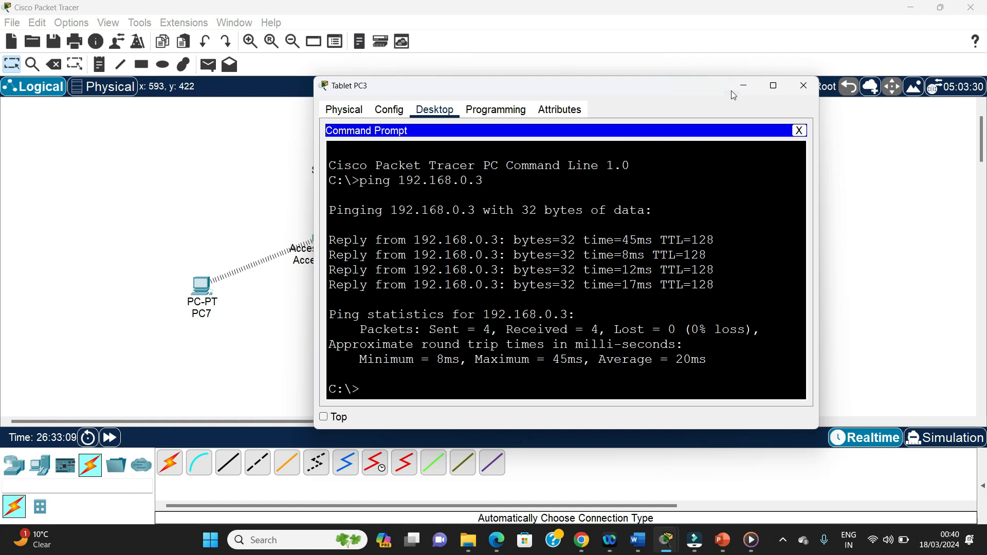
left_click(803, 85)
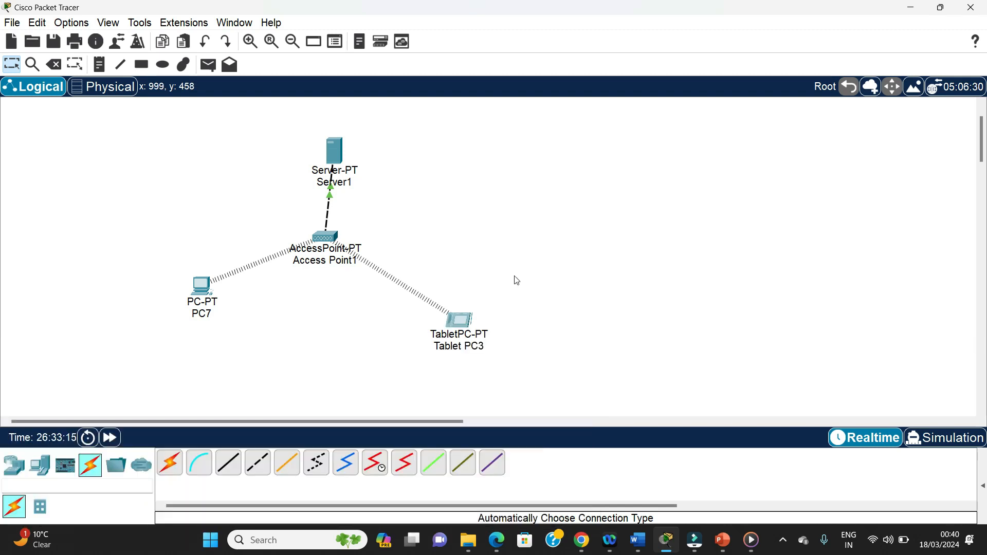
mouse_move(697, 288)
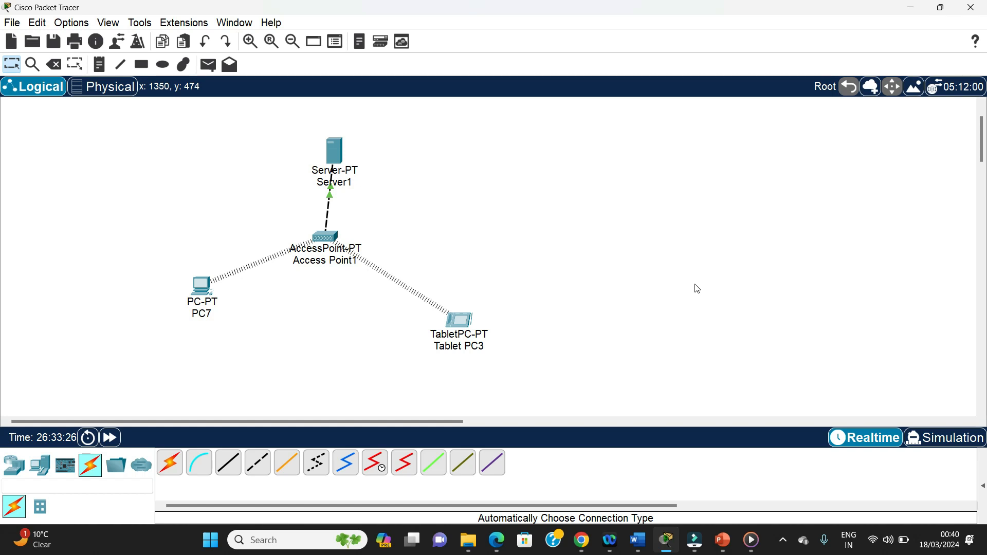
mouse_move(901, 418)
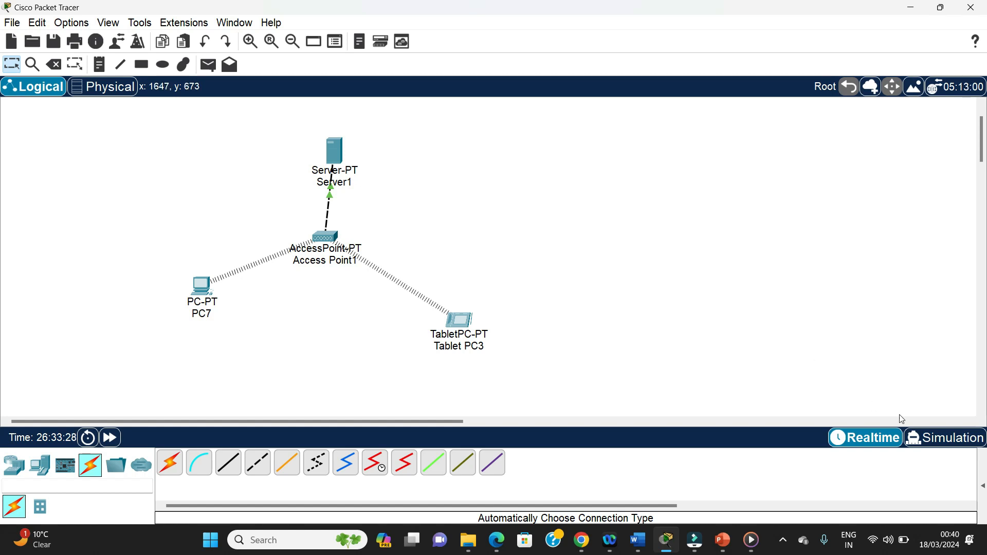